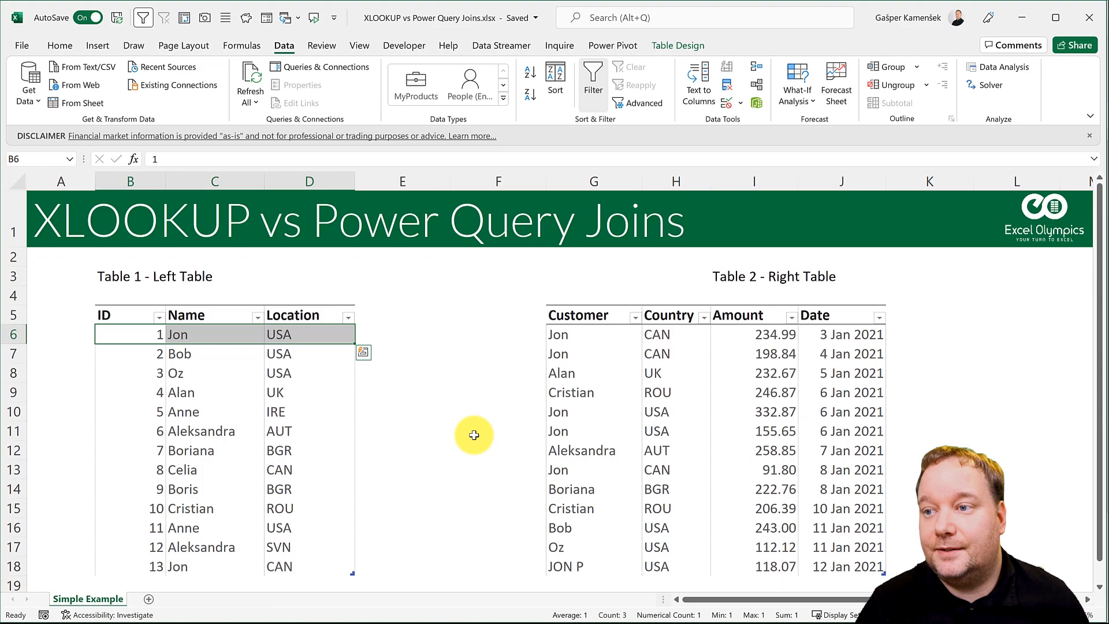
Compare Jon's rows across both tables and abandon a started lookup formula beside Jon's row.
left_click(575, 411)
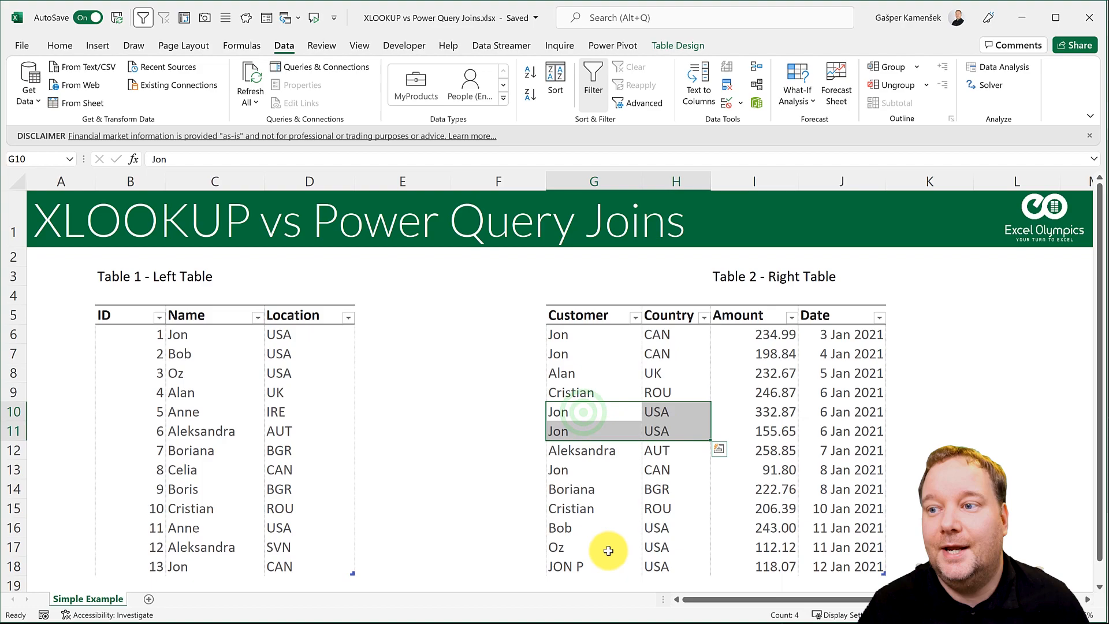
left_click(583, 566)
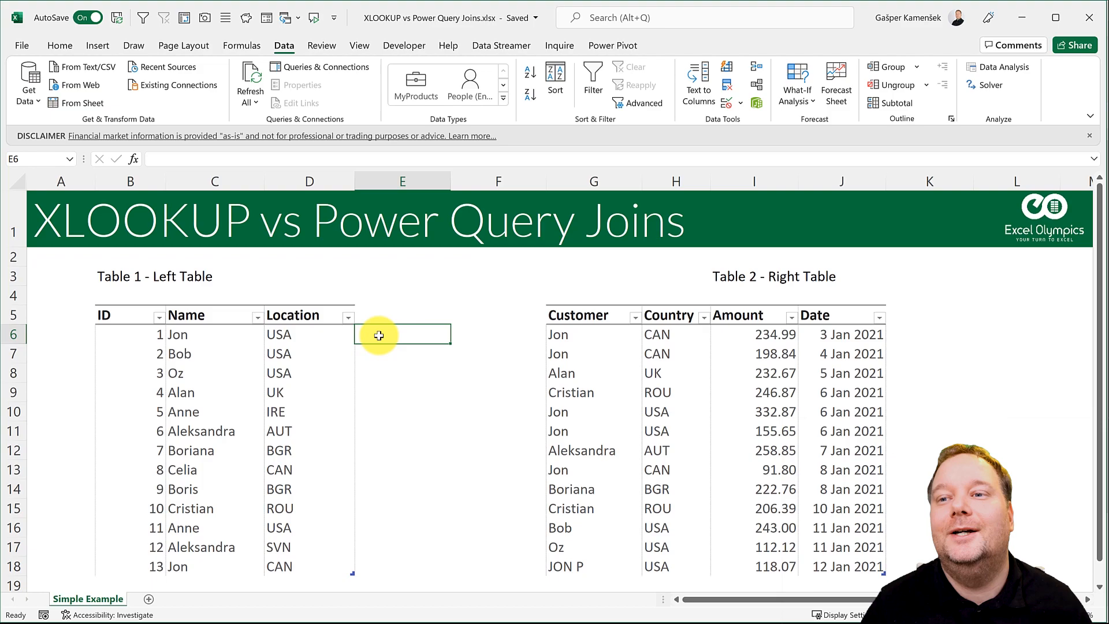
left_click(657, 451)
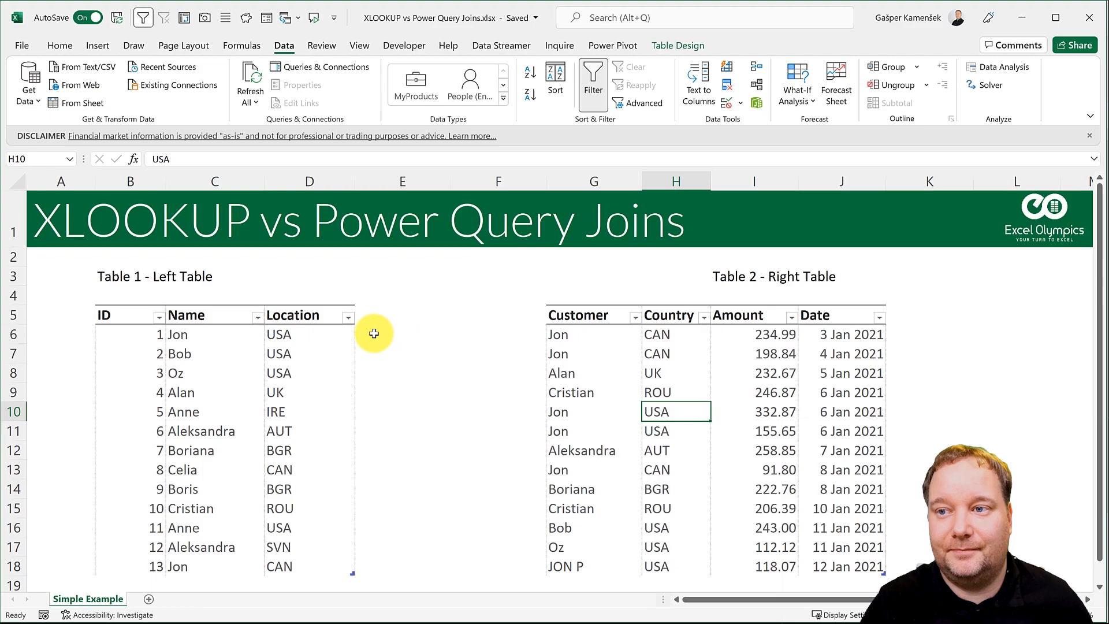
type("=x")
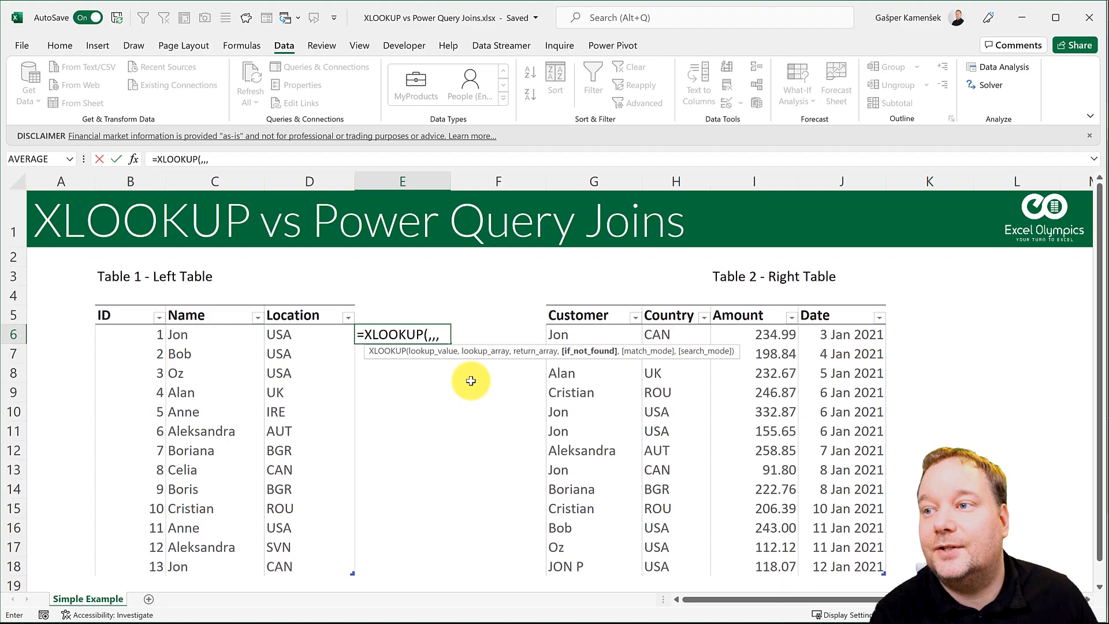
type(",,")
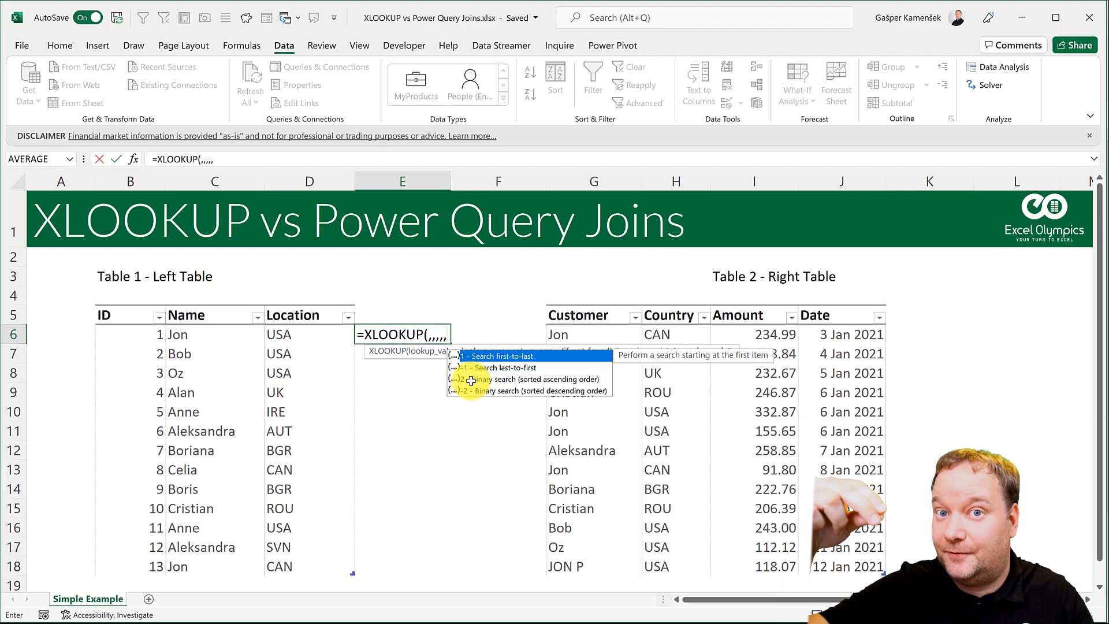
key("Escape")
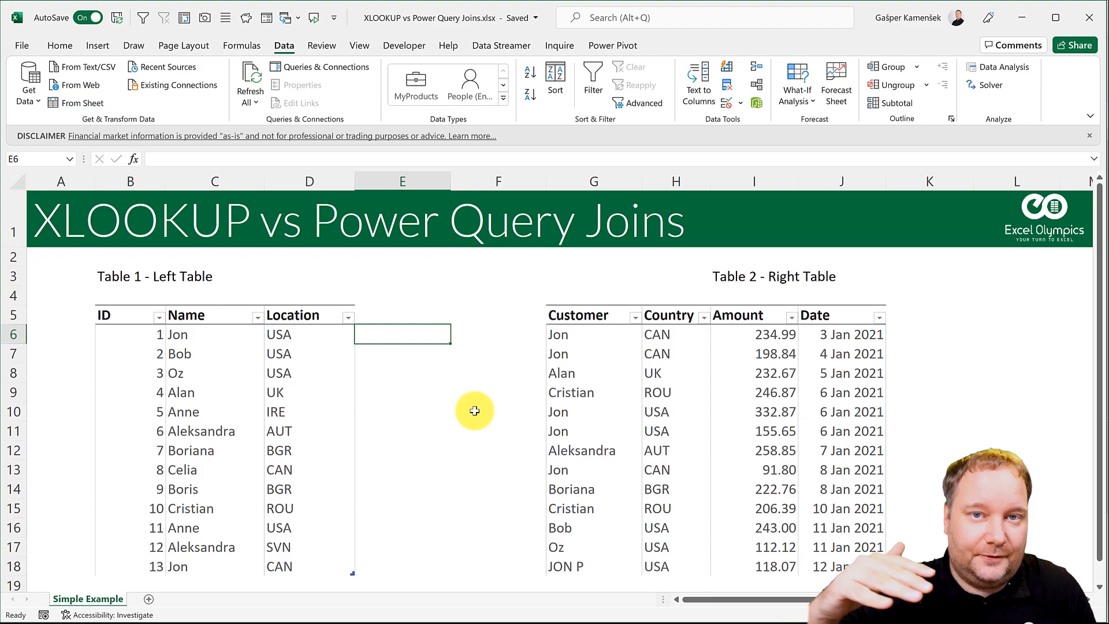
Review Jon's USA rows and Amount/Date columns, then start editing the left table's query from cell E6.
left_click(568, 566)
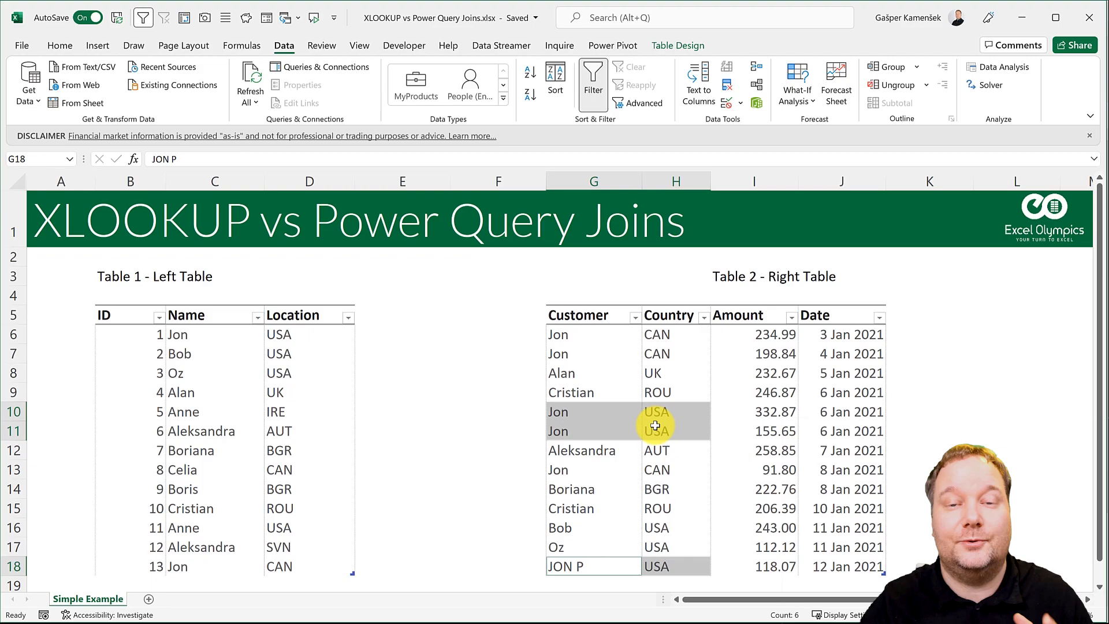
mouse_move(665, 380)
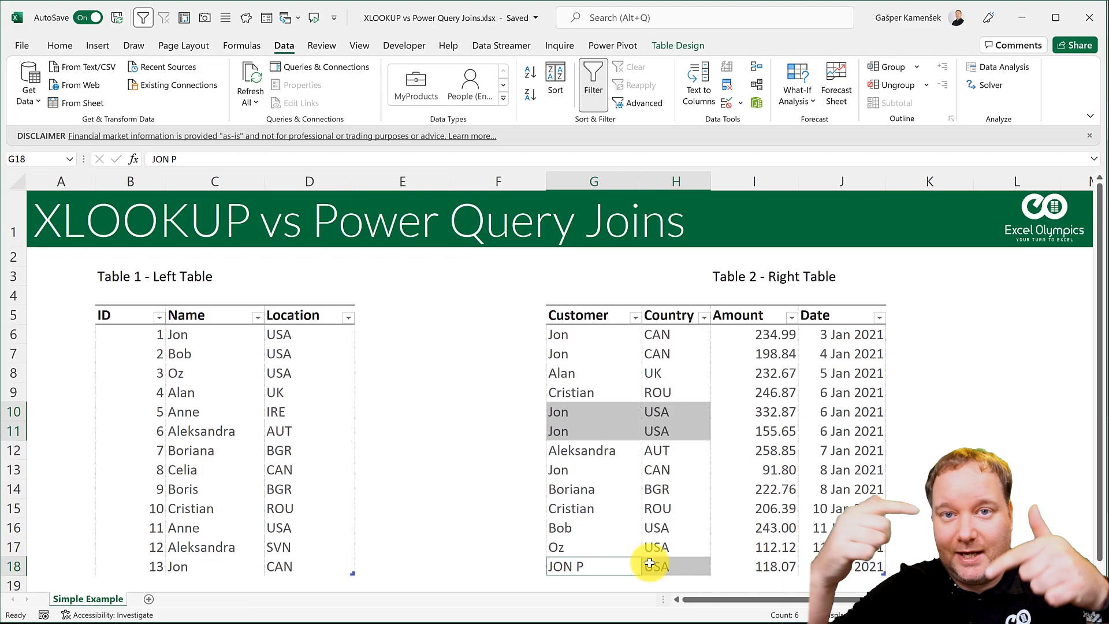
left_click(574, 566)
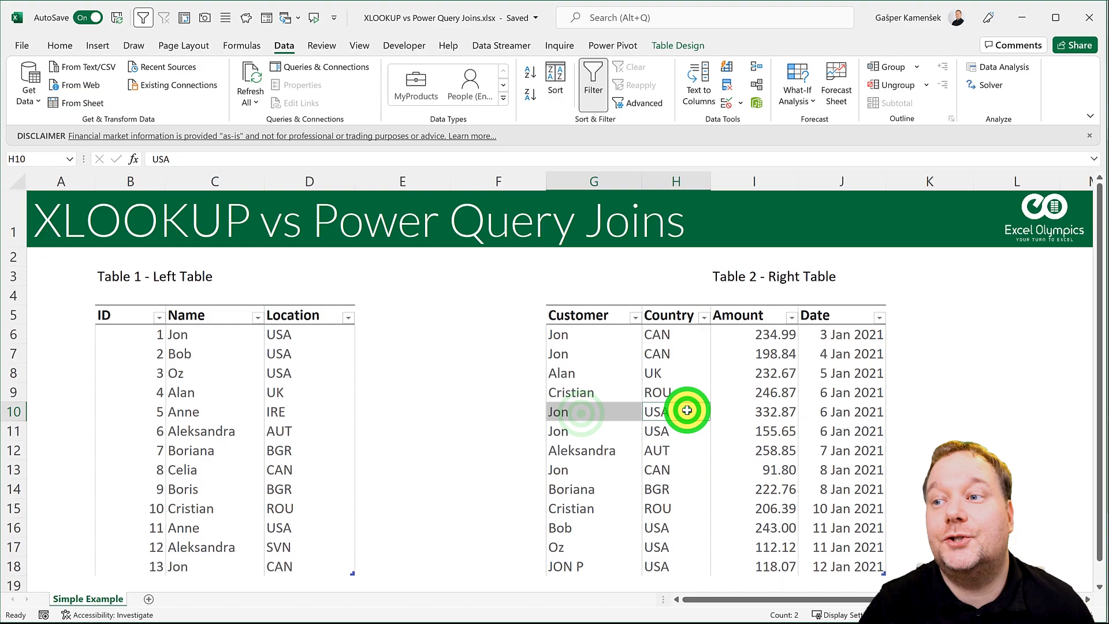
left_click(206, 335)
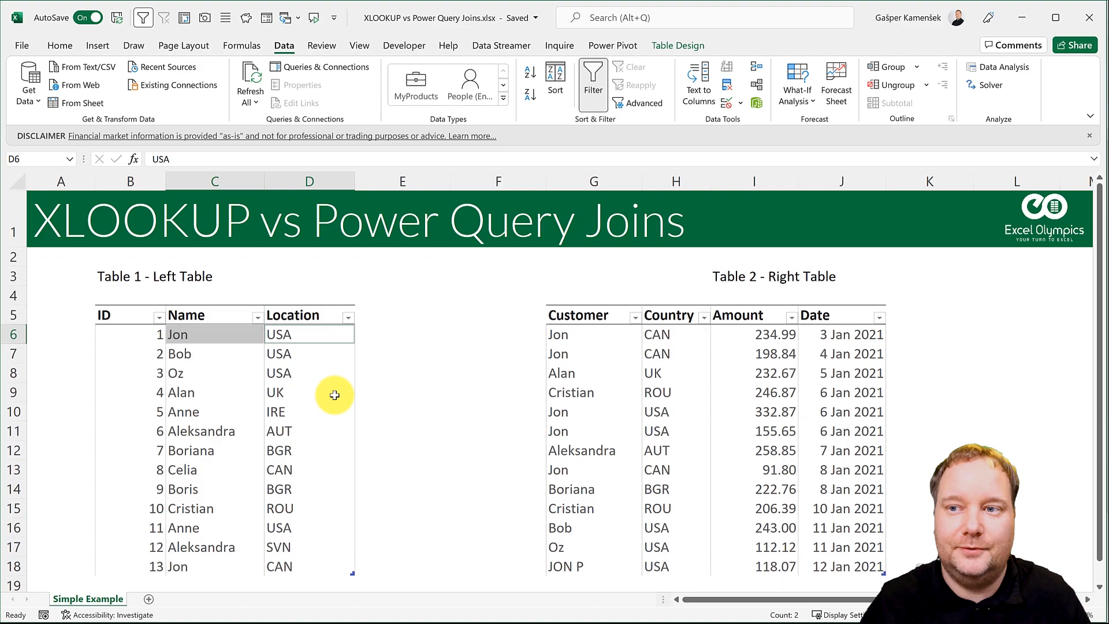
left_click(402, 334)
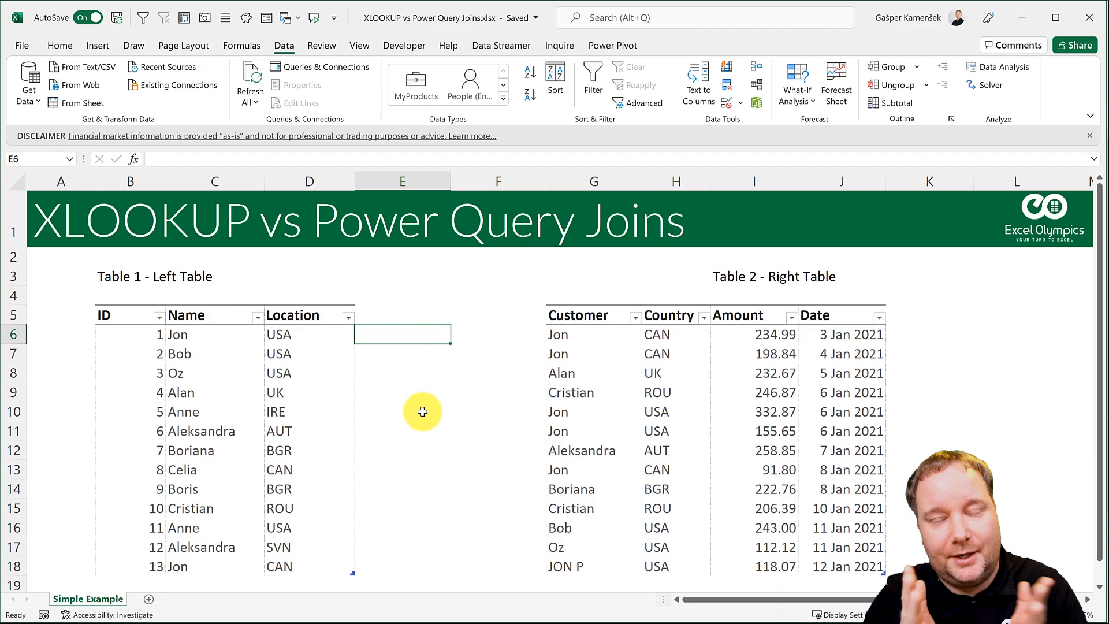
mouse_move(433, 496)
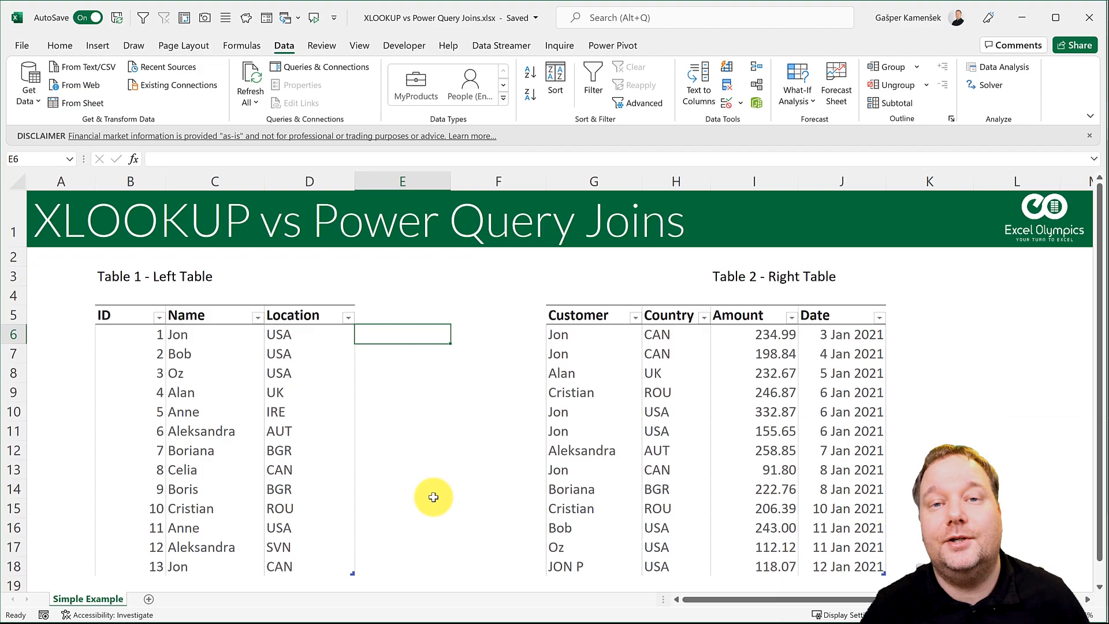
mouse_move(744, 330)
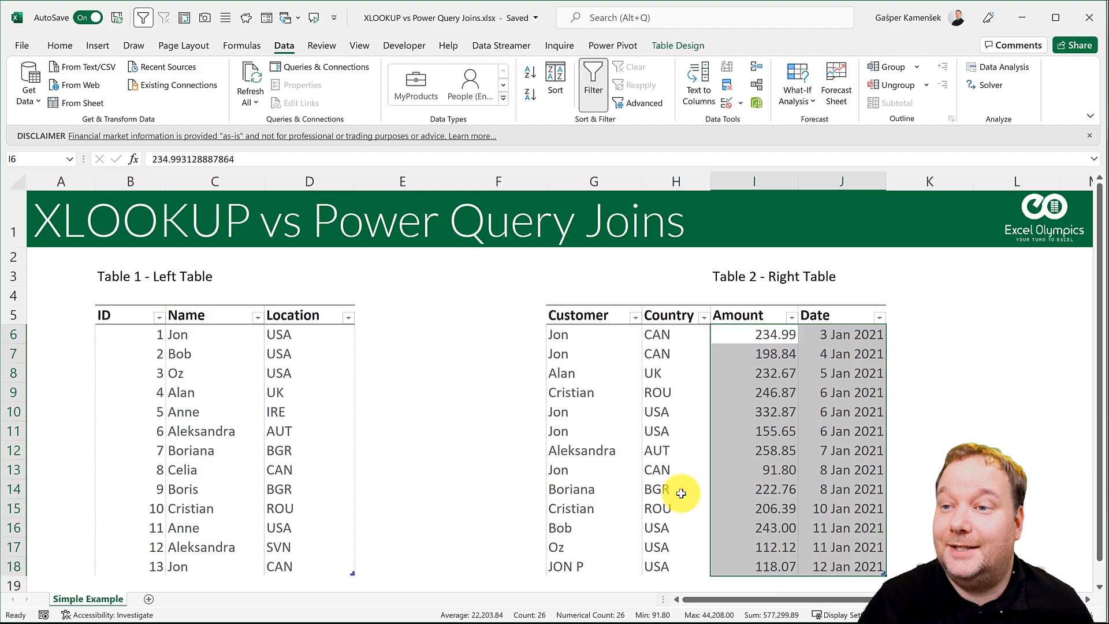
left_click(402, 333)
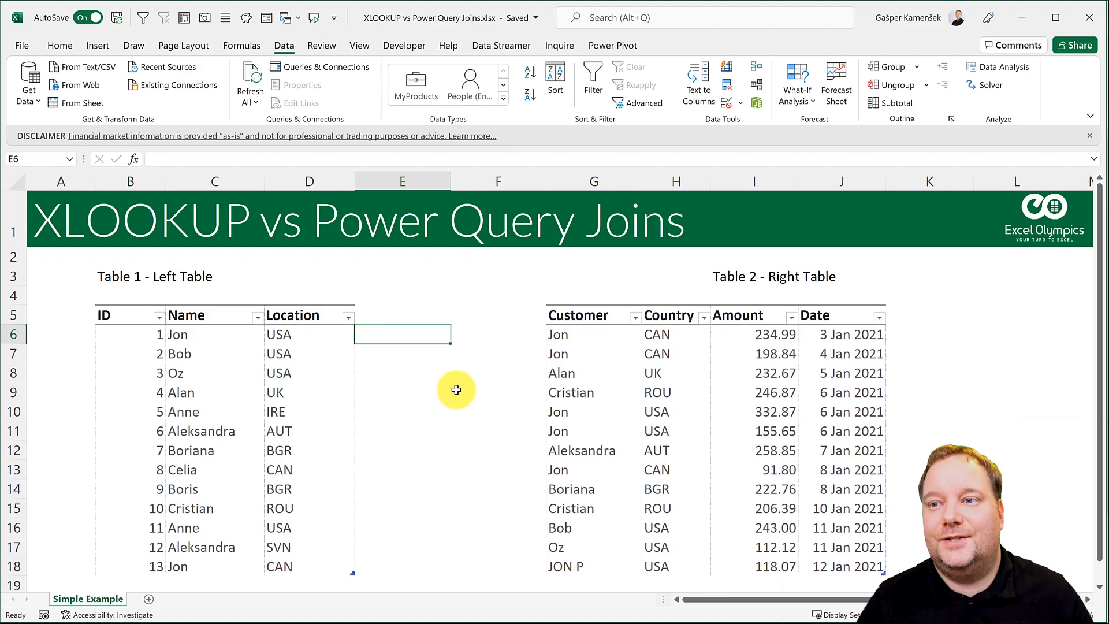
left_click(217, 344)
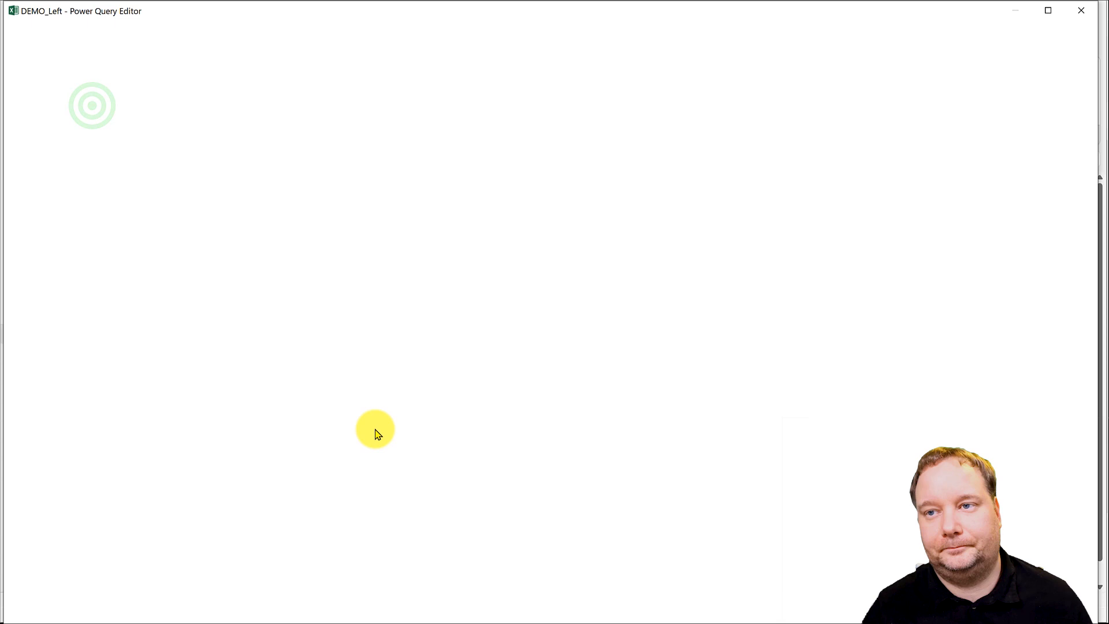
Preview the DEMO_Right customer rows, return to DEMO_Left and bring up the Merge Queries options.
right_click(45, 134)
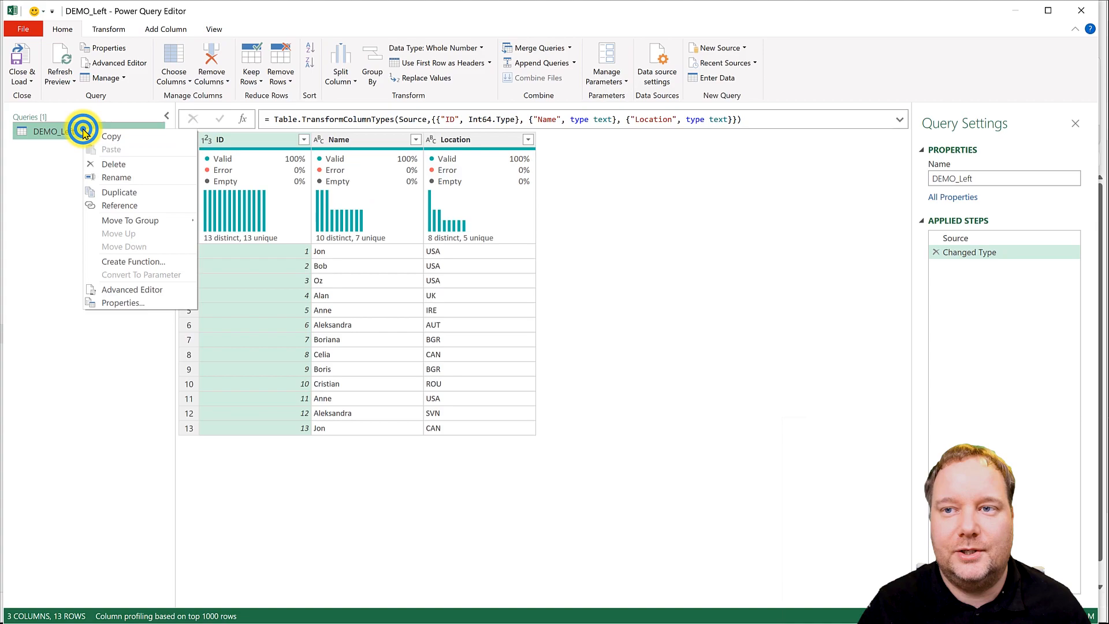
left_click(117, 192)
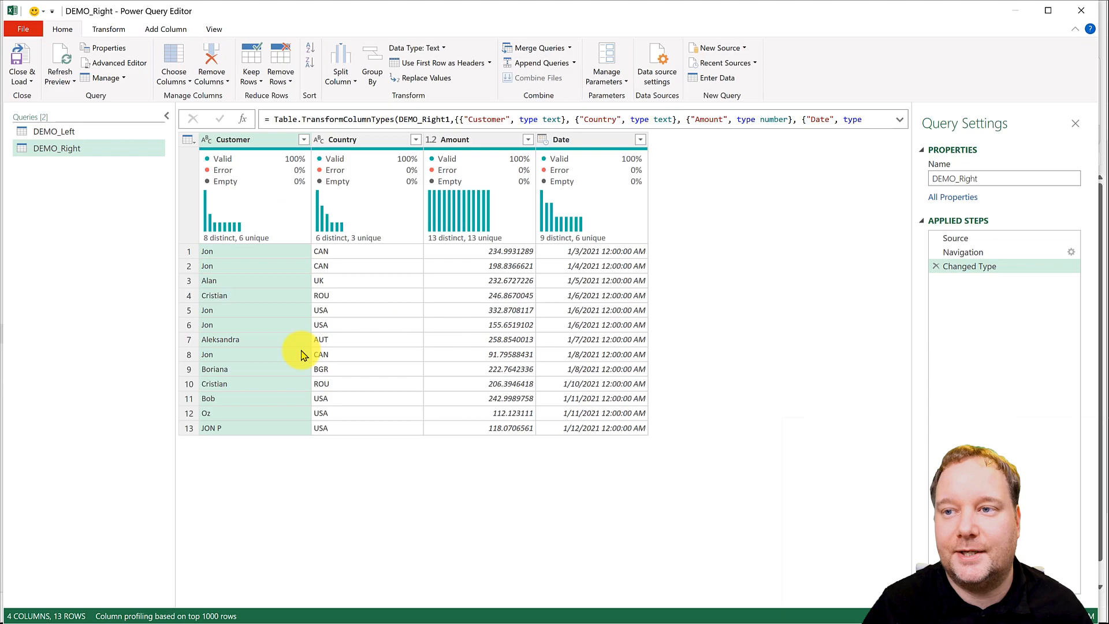
left_click(89, 149)
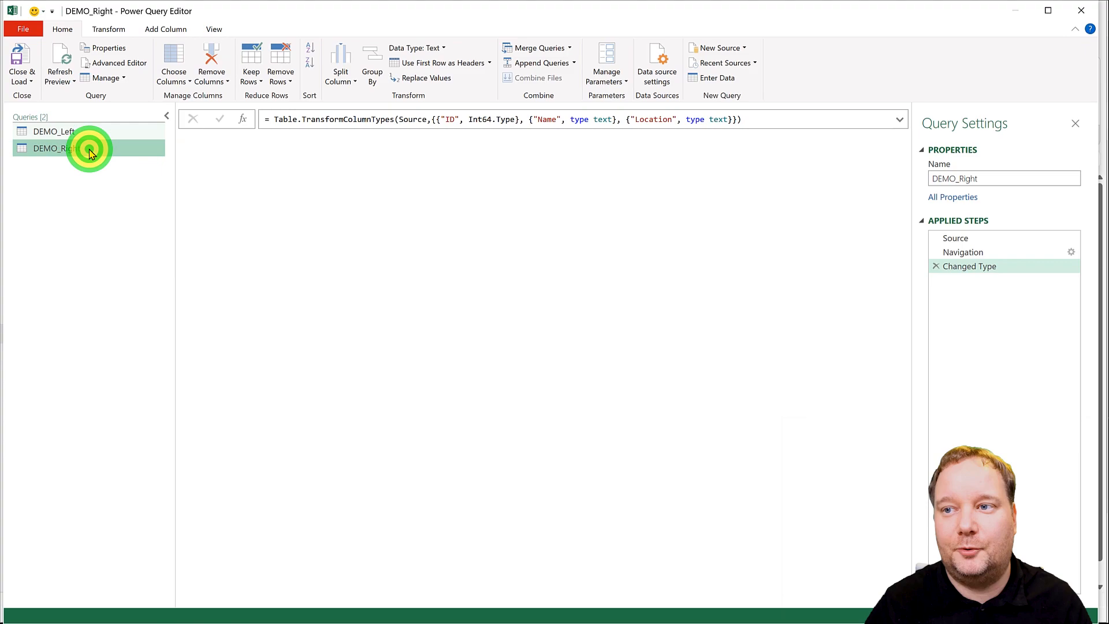
left_click(44, 131)
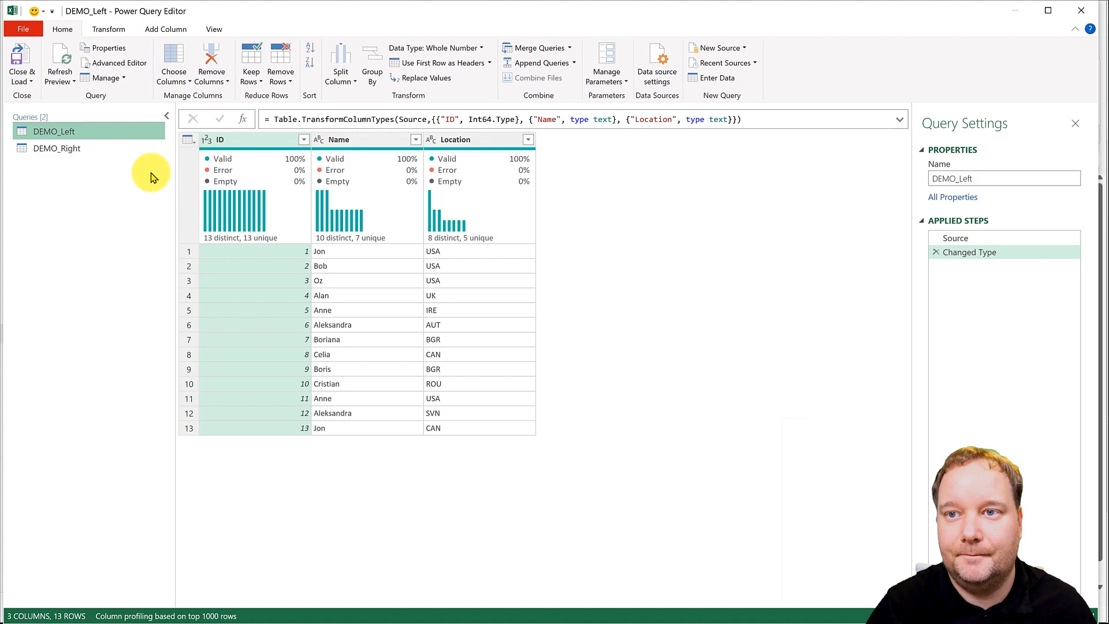
left_click(570, 48)
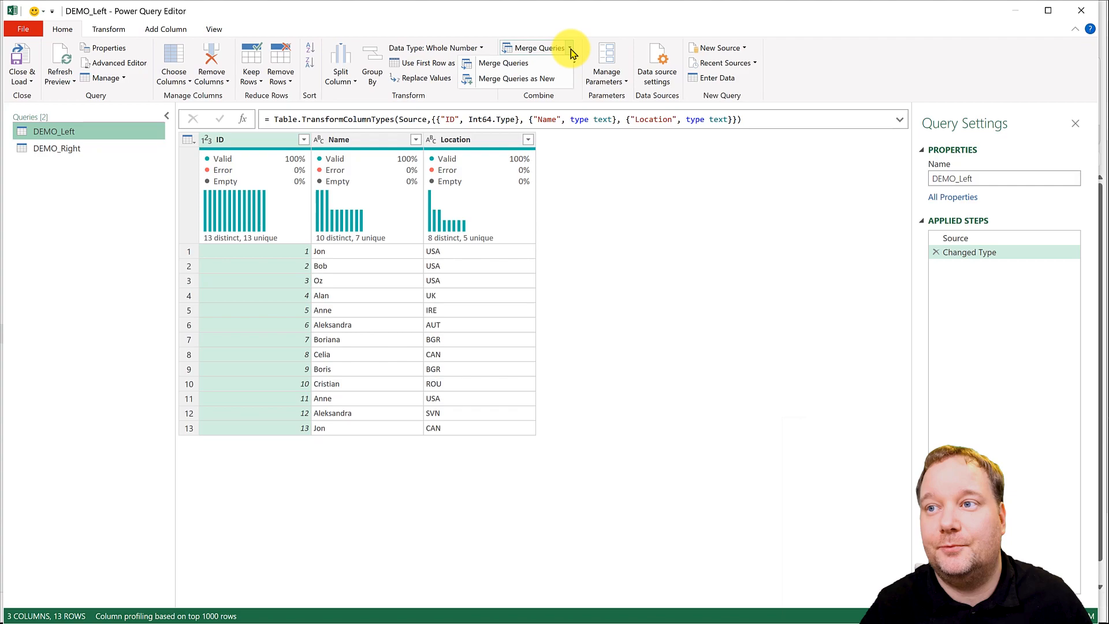
Merge as new query, left-outer joining Name/Location to DEMO_Right's Customer/Country.
left_click(504, 62)
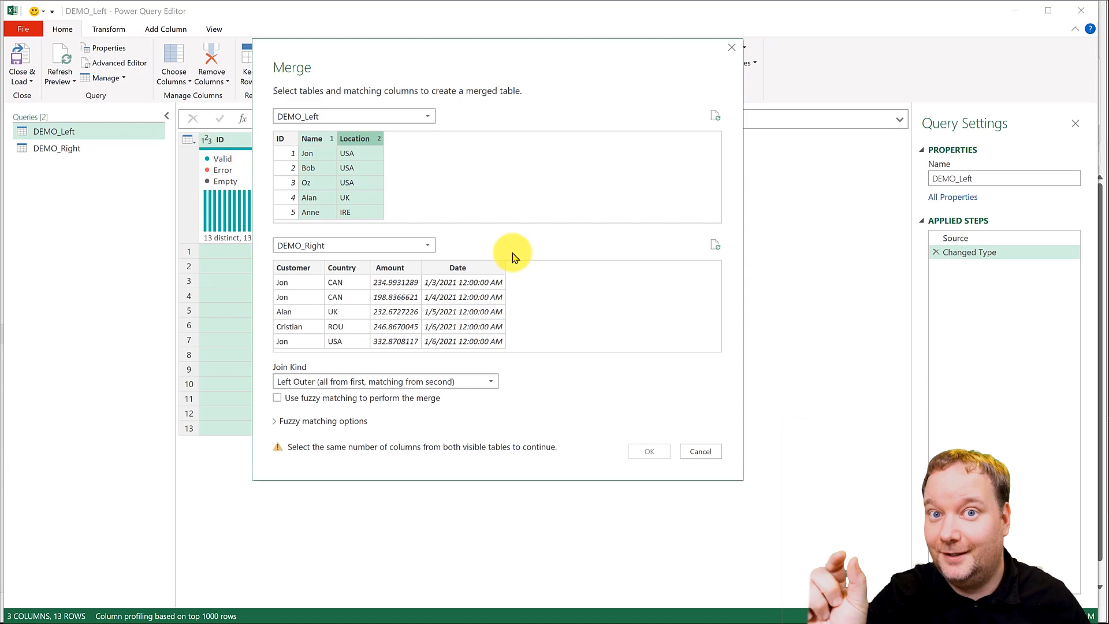
left_click(294, 268)
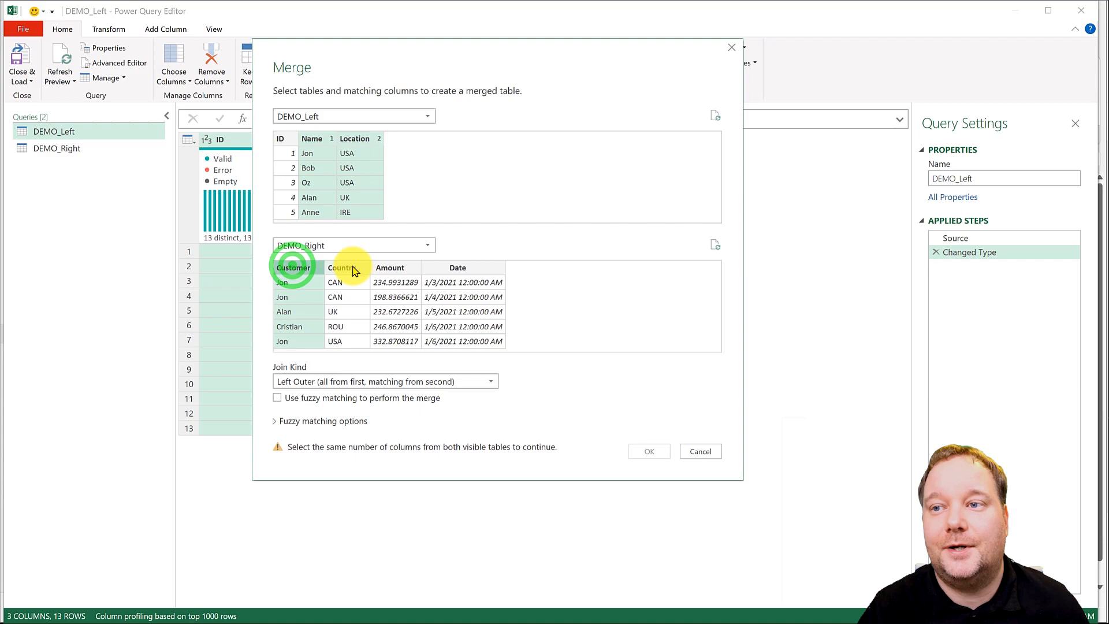
left_click(341, 268)
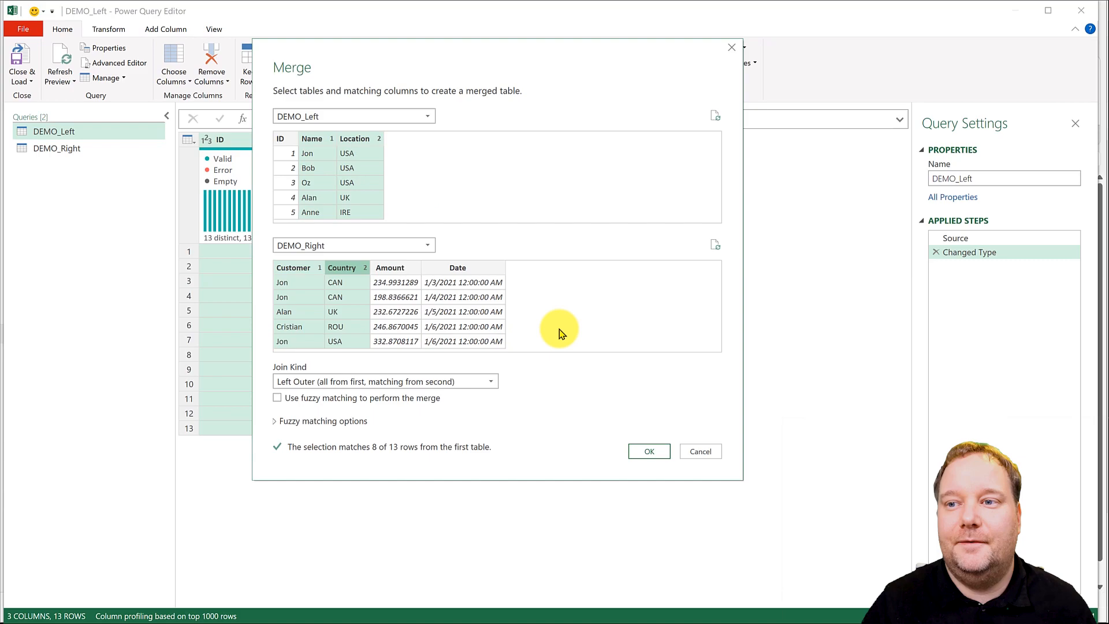
mouse_move(660, 424)
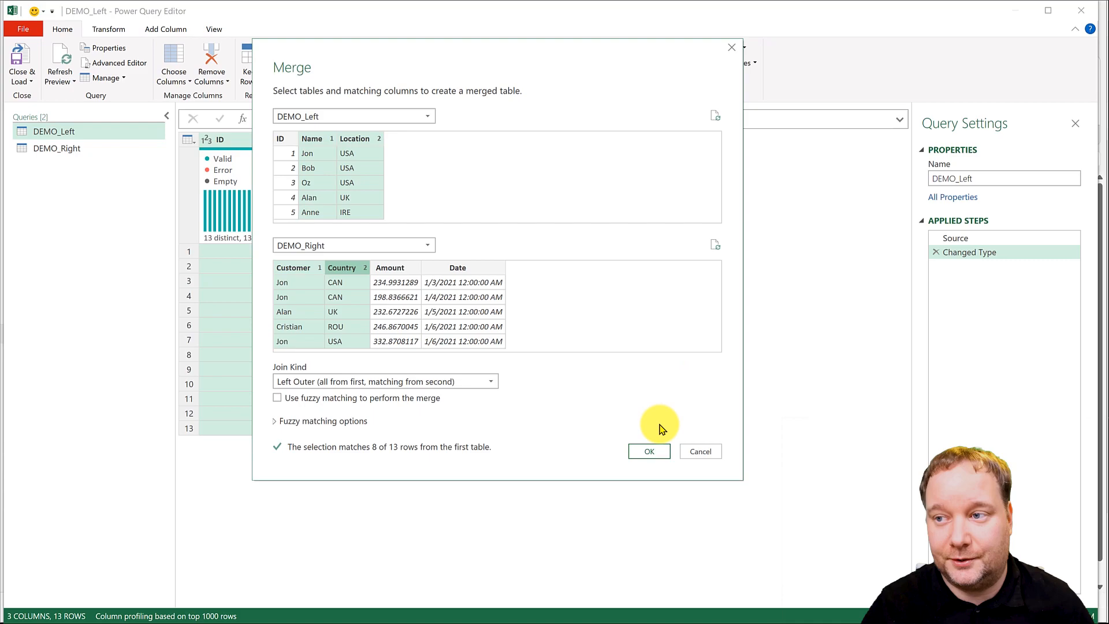
left_click(650, 450)
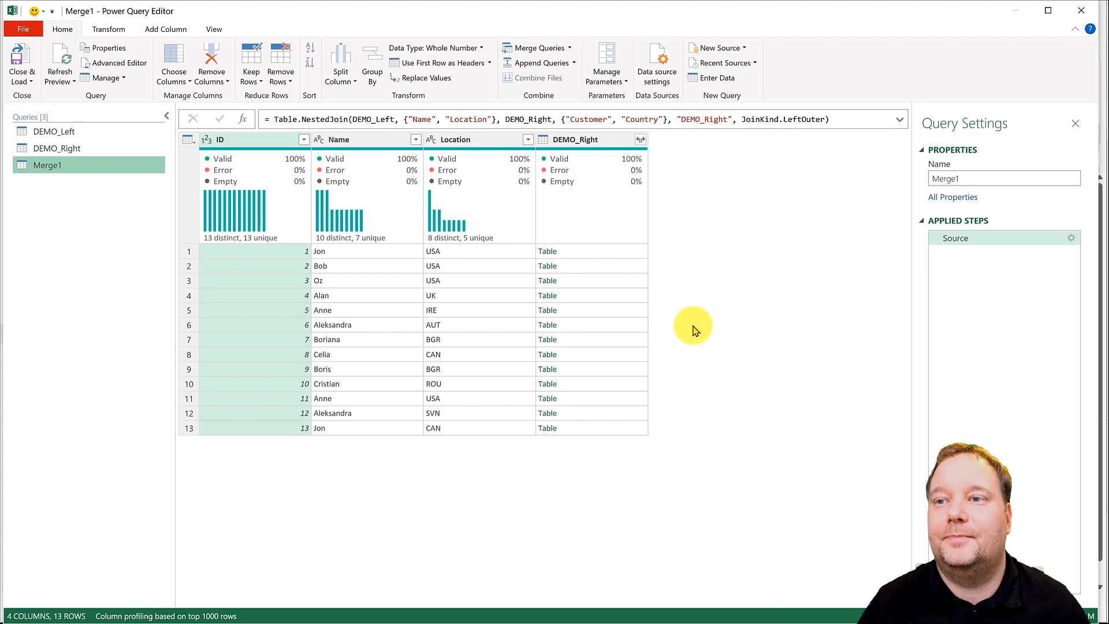
Expand the nested DEMO_Right column keeping only Amount and Date.
left_click(459, 252)
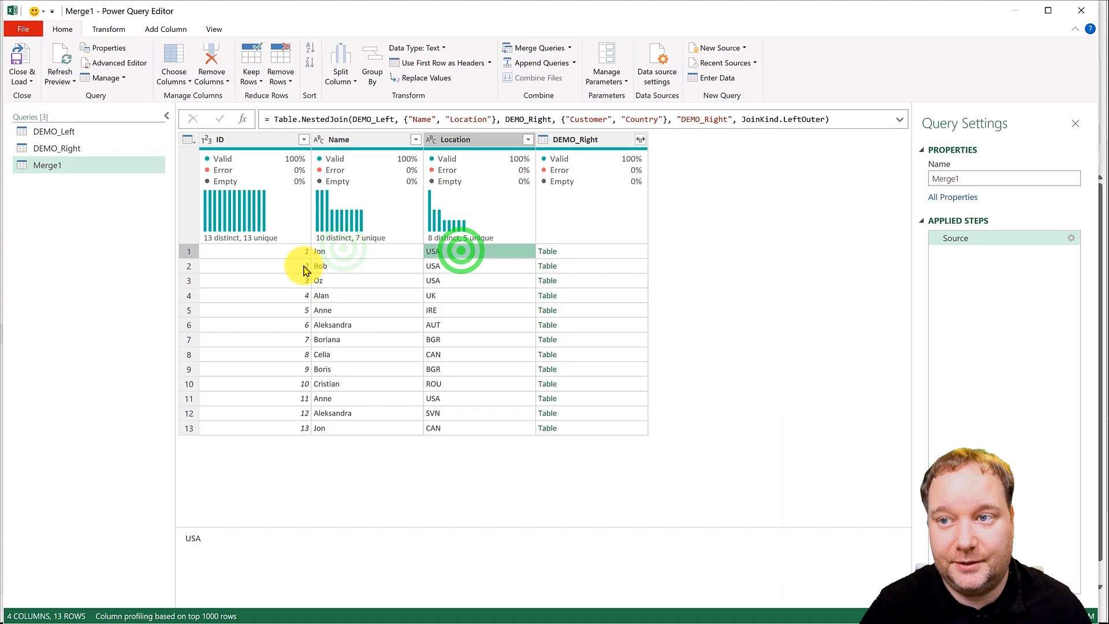
left_click(640, 138)
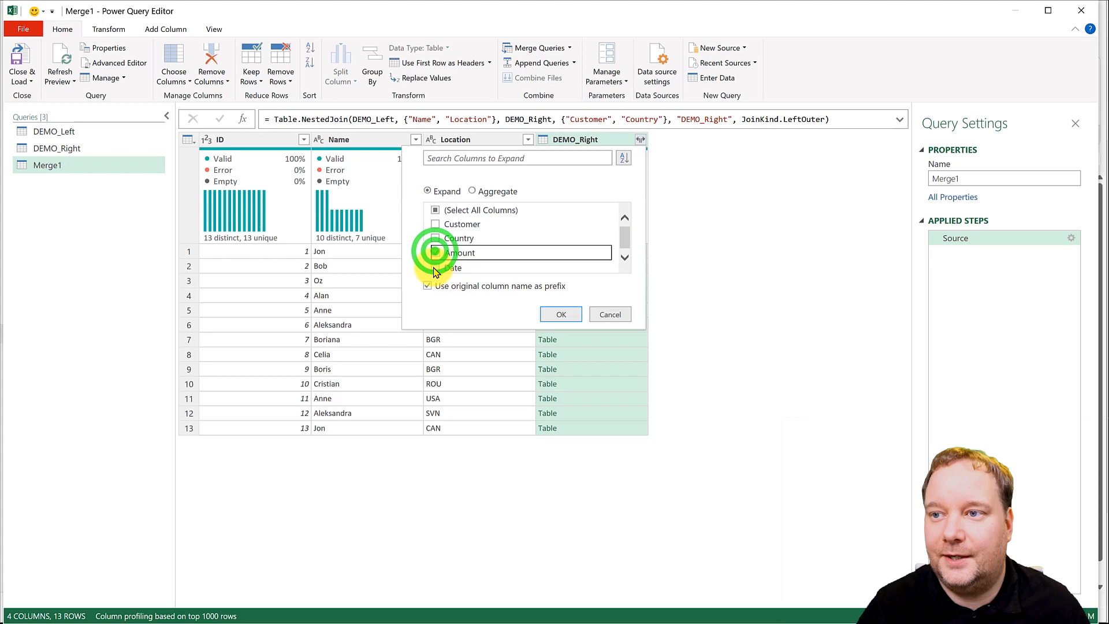
left_click(560, 314)
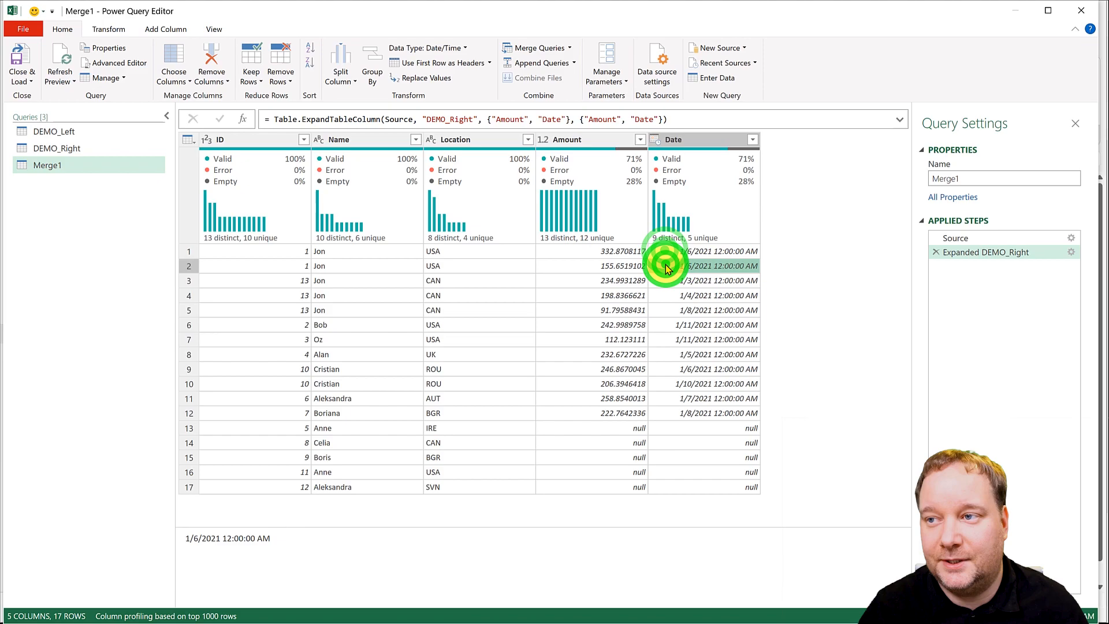
Check Jon's matched rows, then return to the Source step showing the unexpanded merge.
left_click(53, 148)
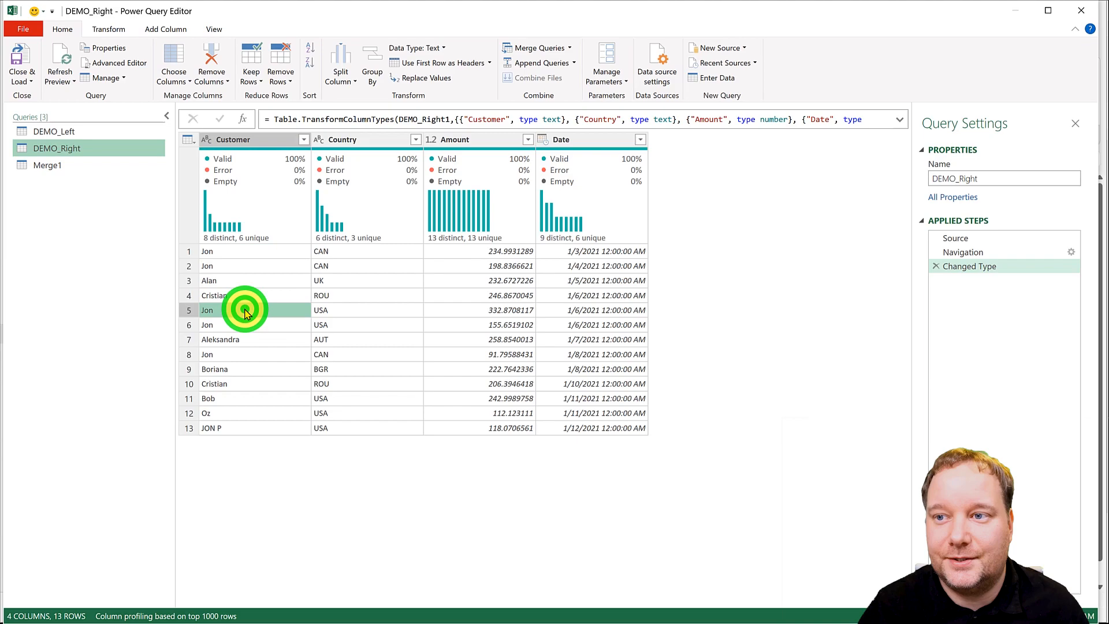
left_click(54, 165)
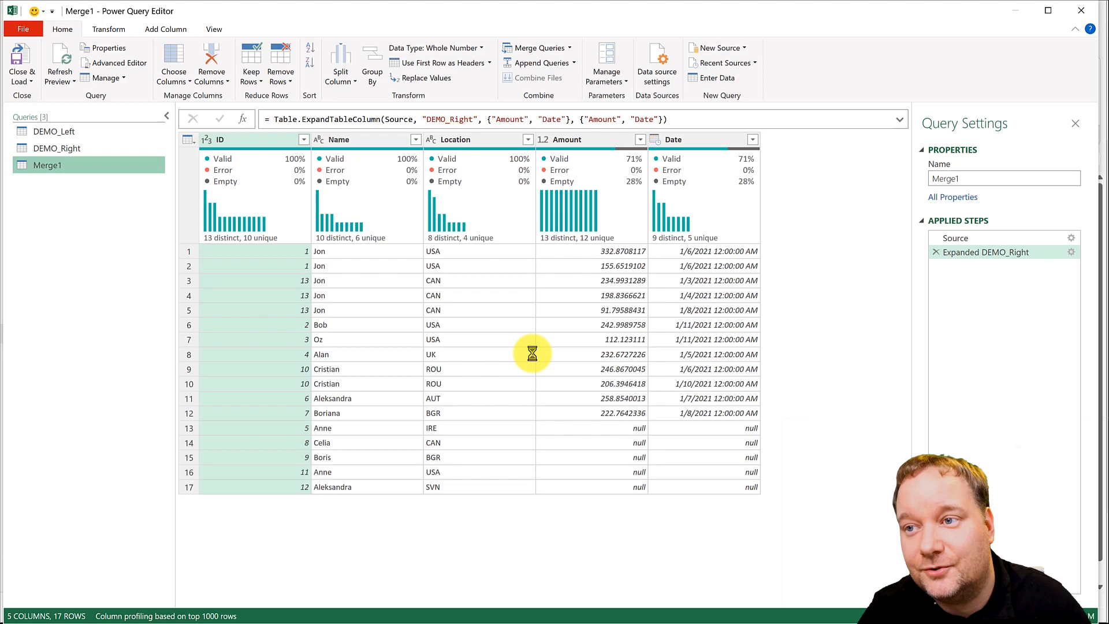
mouse_move(581, 290)
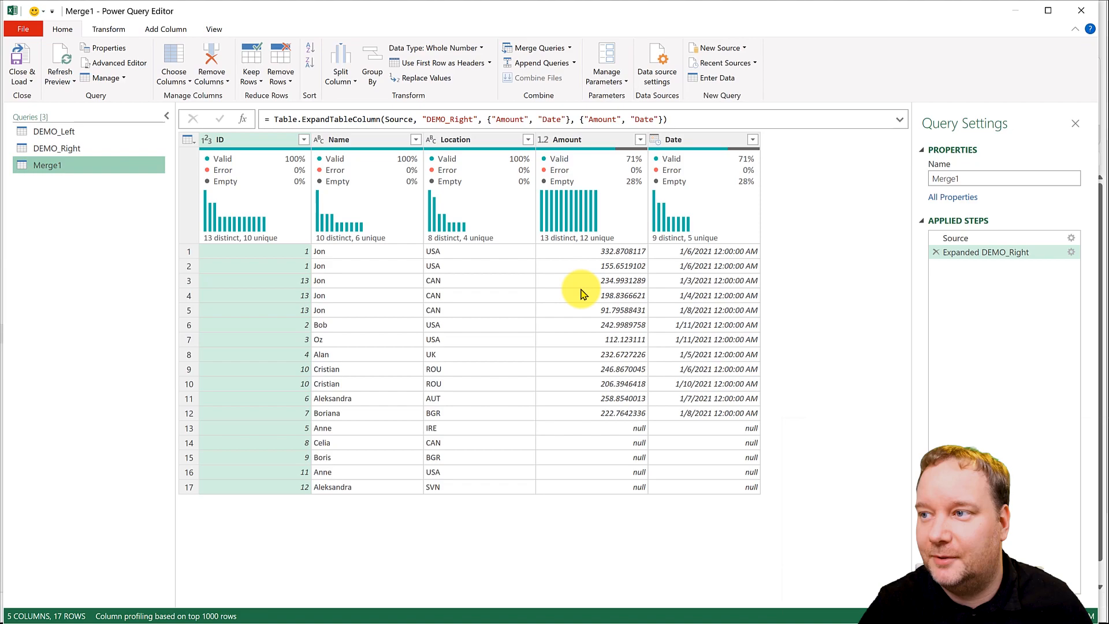
left_click(955, 238)
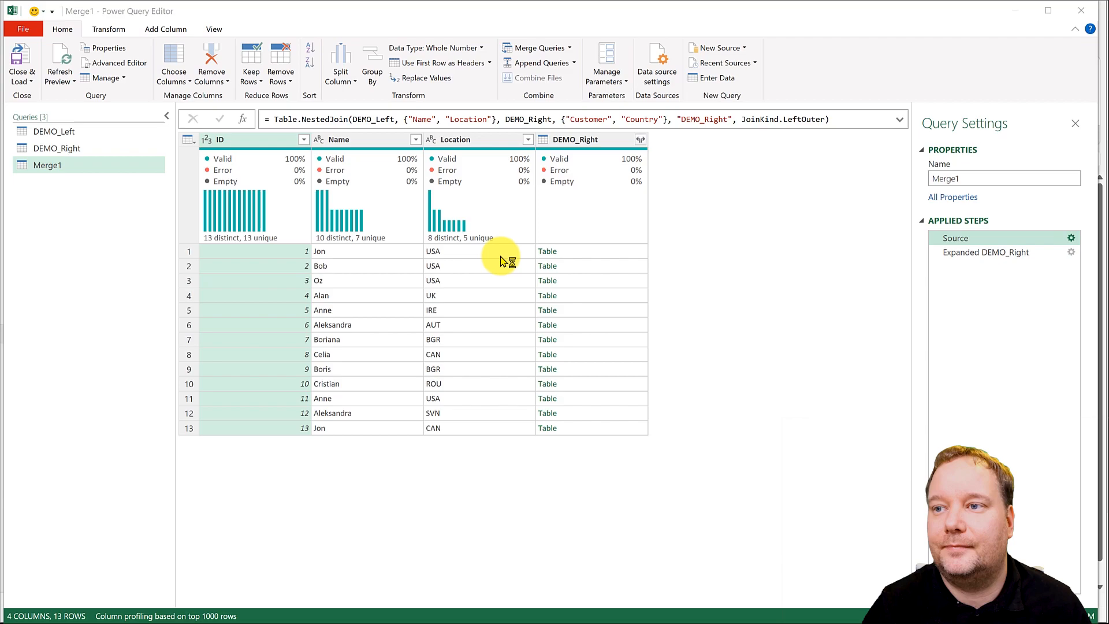
Switch the Source merge to fuzzy matching with a 0. similarity threshold and apply it.
left_click(531, 47)
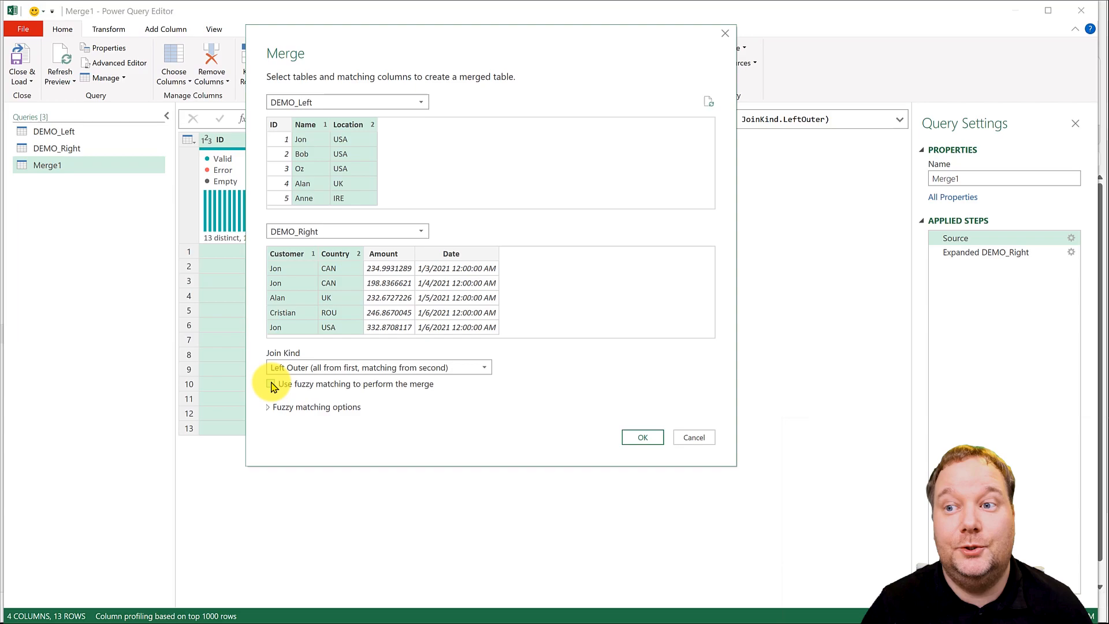
left_click(270, 385)
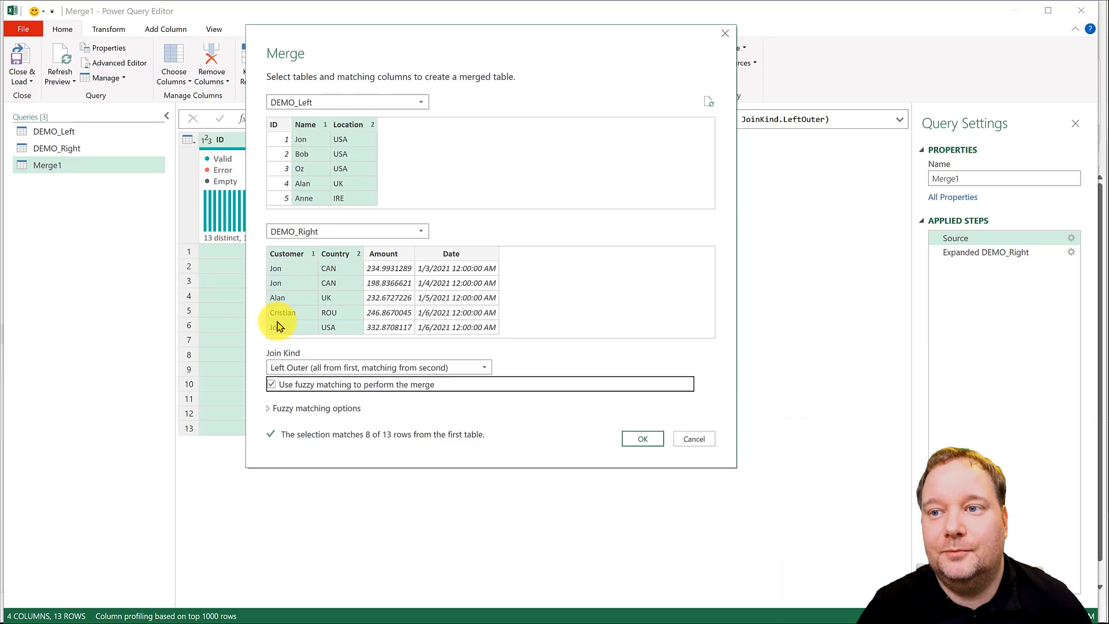
mouse_move(305, 412)
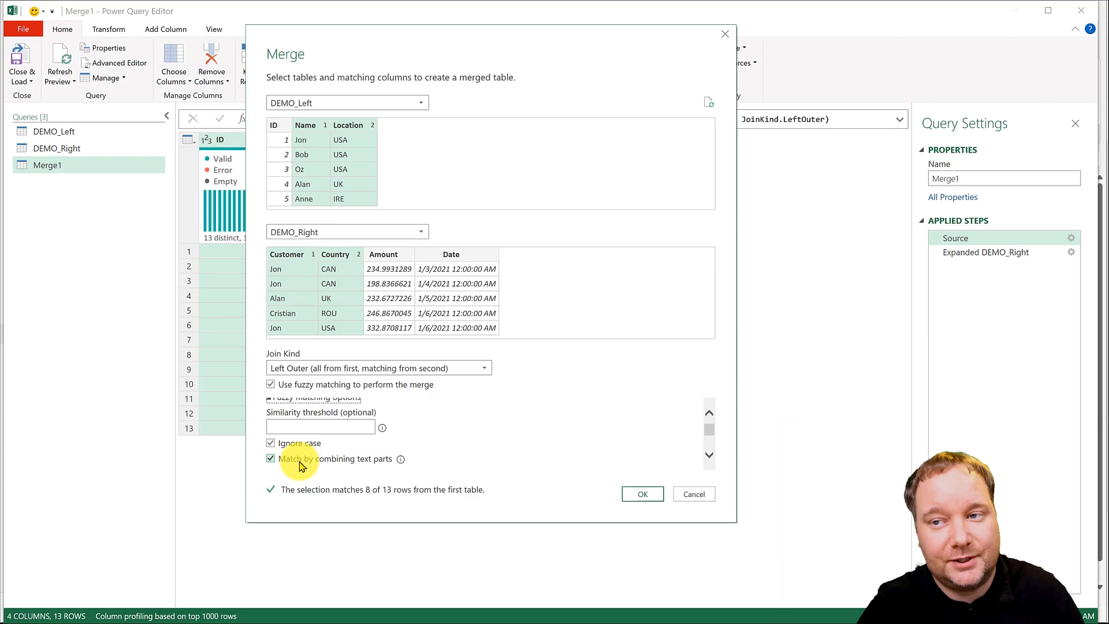
type("0.")
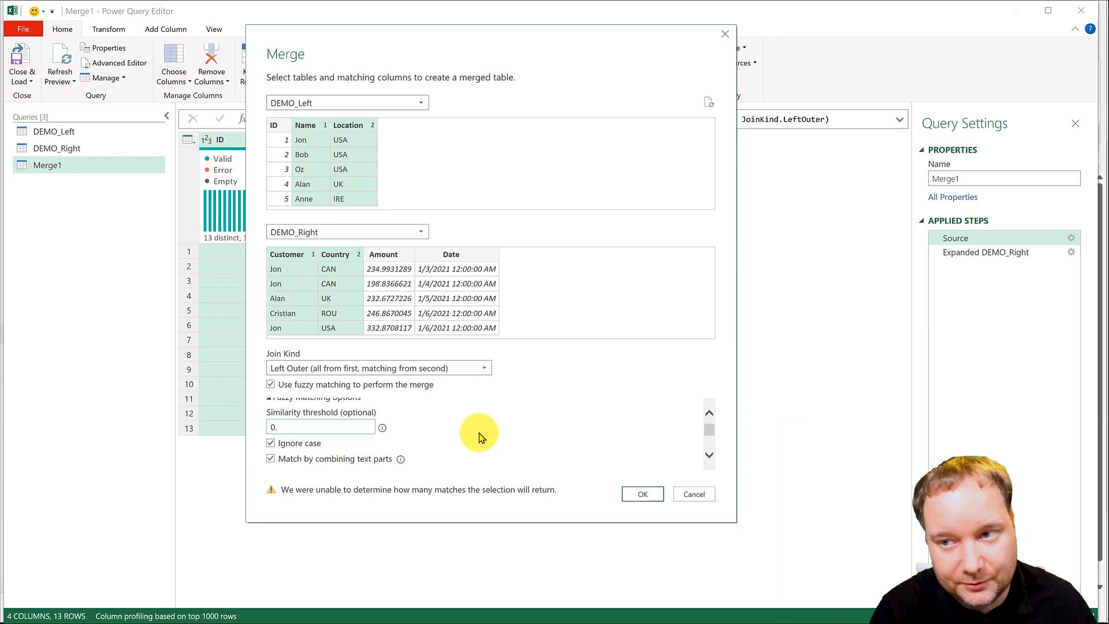
left_click(642, 494)
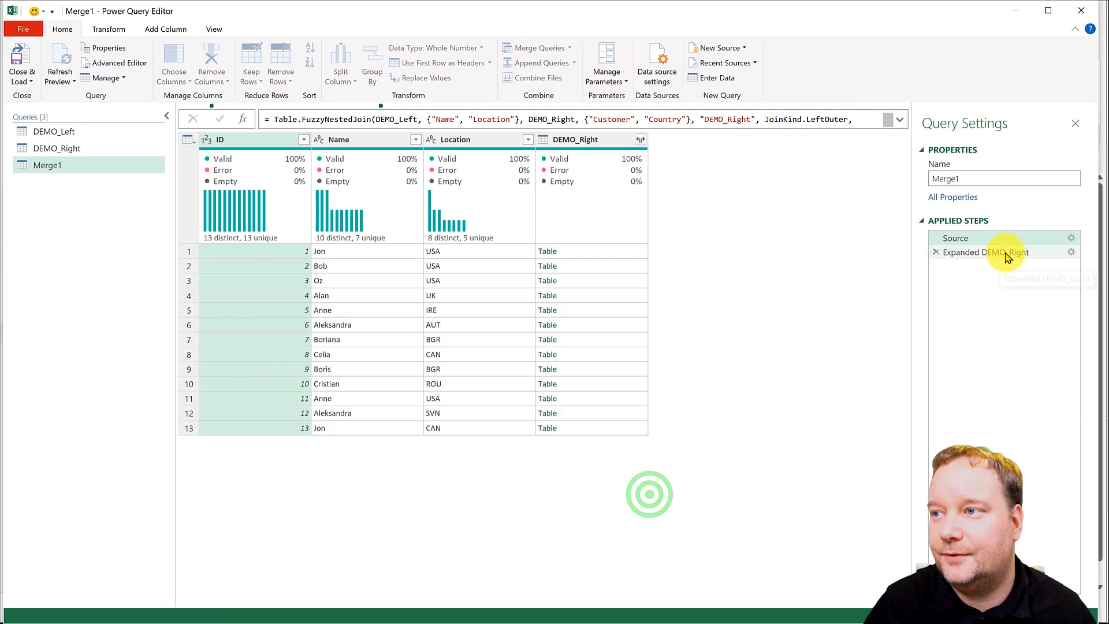
Also expand Country and Customer from DEMO_Right, revealing fuzzy matches like JON P.
left_click(986, 252)
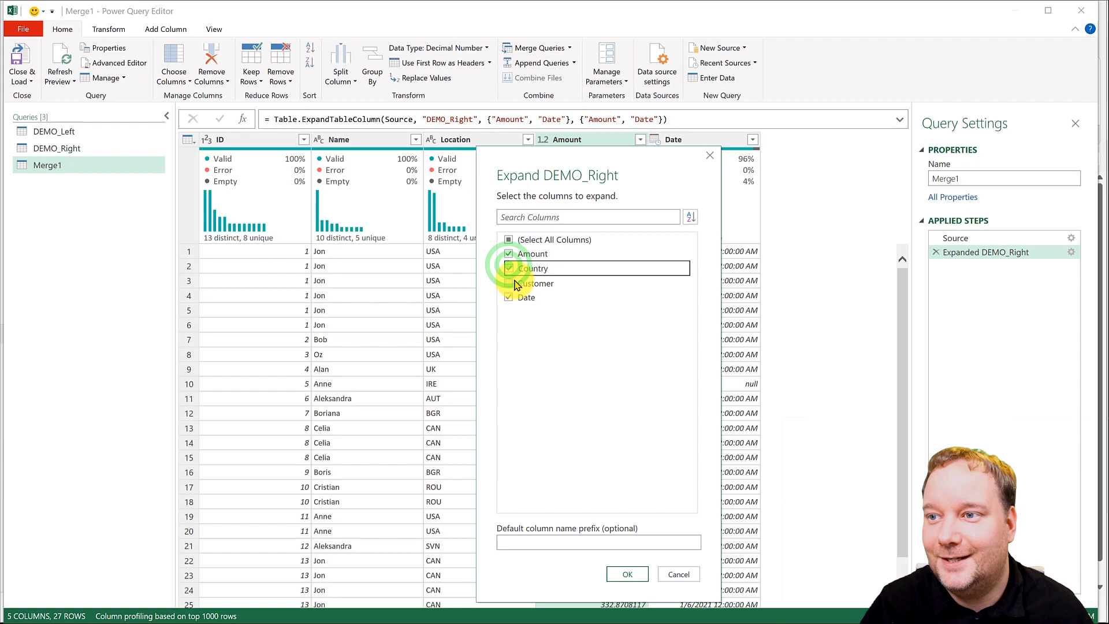
left_click(627, 573)
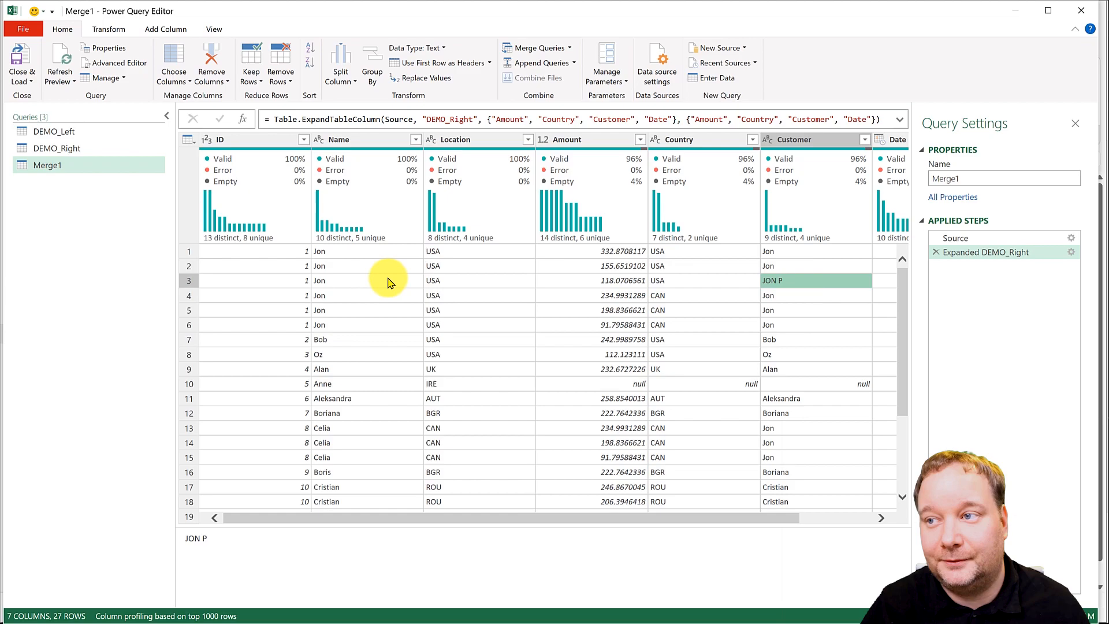
left_click(802, 325)
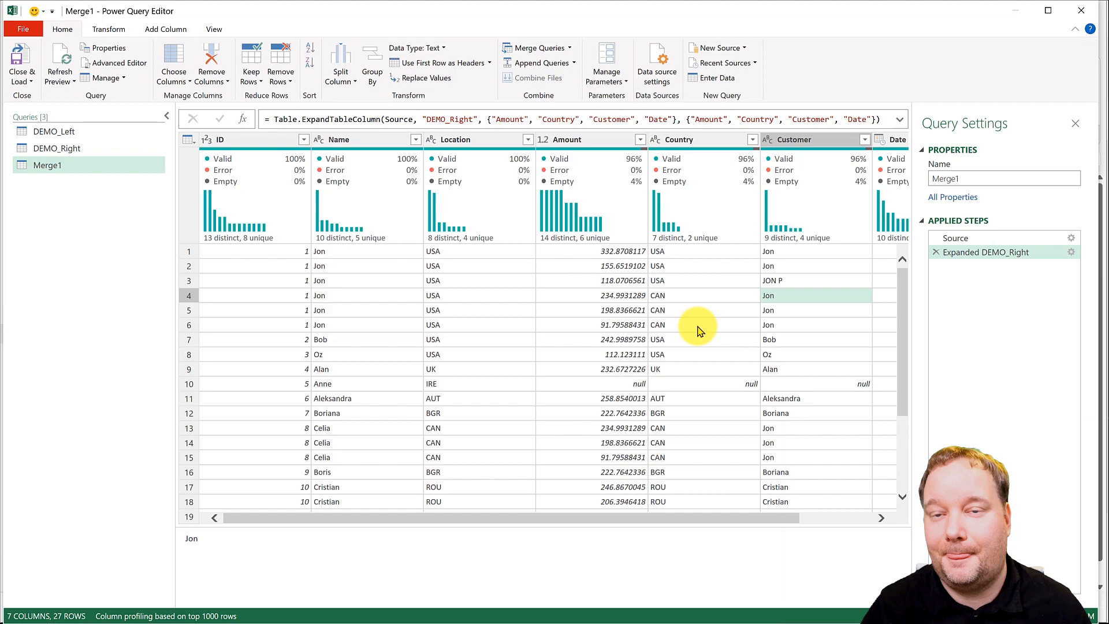
left_click(166, 29)
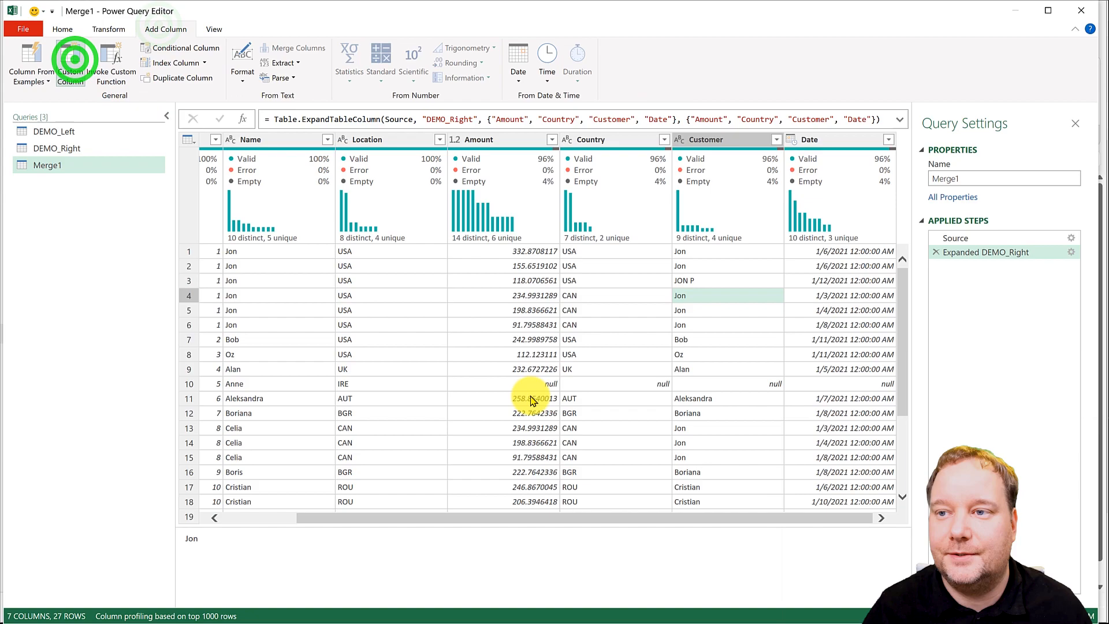
Add a Custom column with formula if [Location]=[Country] then 1 else 0.
left_click(72, 63)
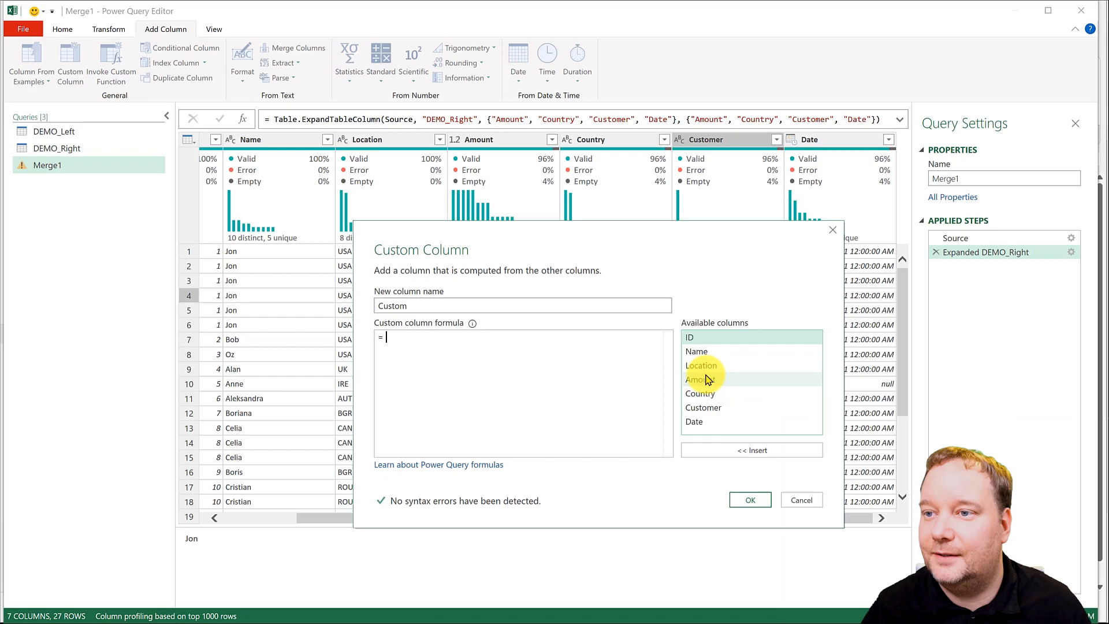
type("if [Location]=")
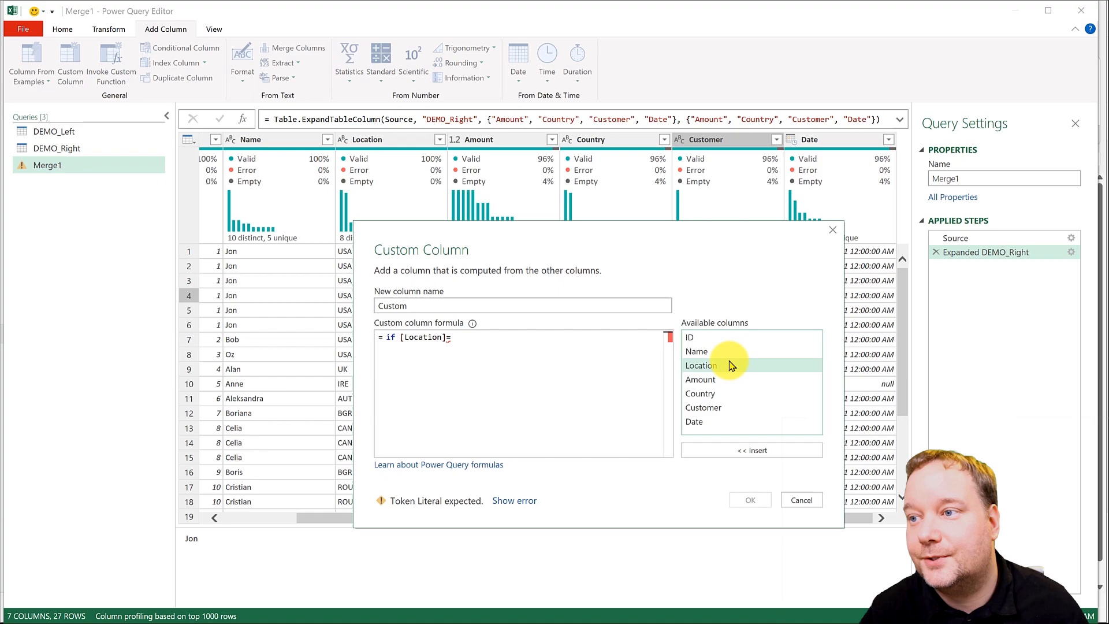
type("=[Country] t")
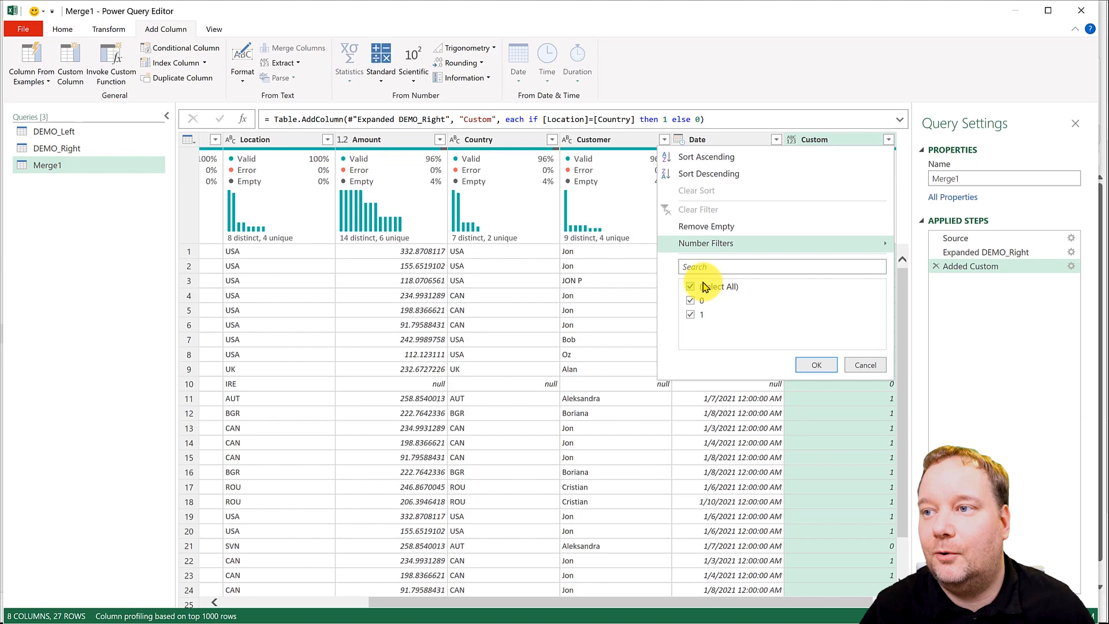
Filter Custom to 1 and select the helper columns for removal.
left_click(816, 363)
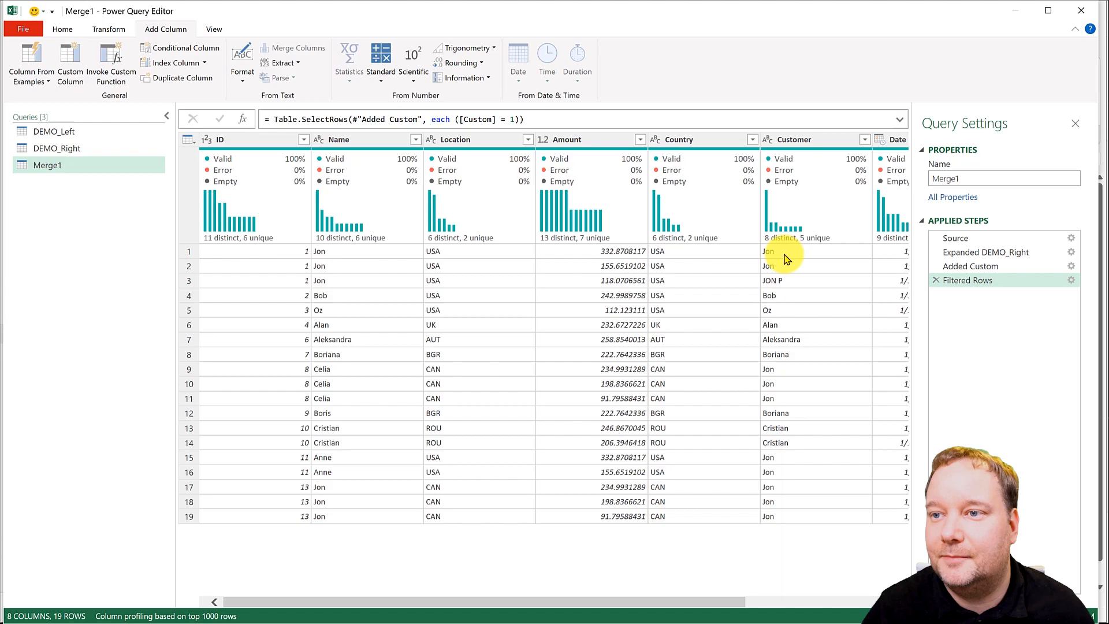
left_click(818, 138)
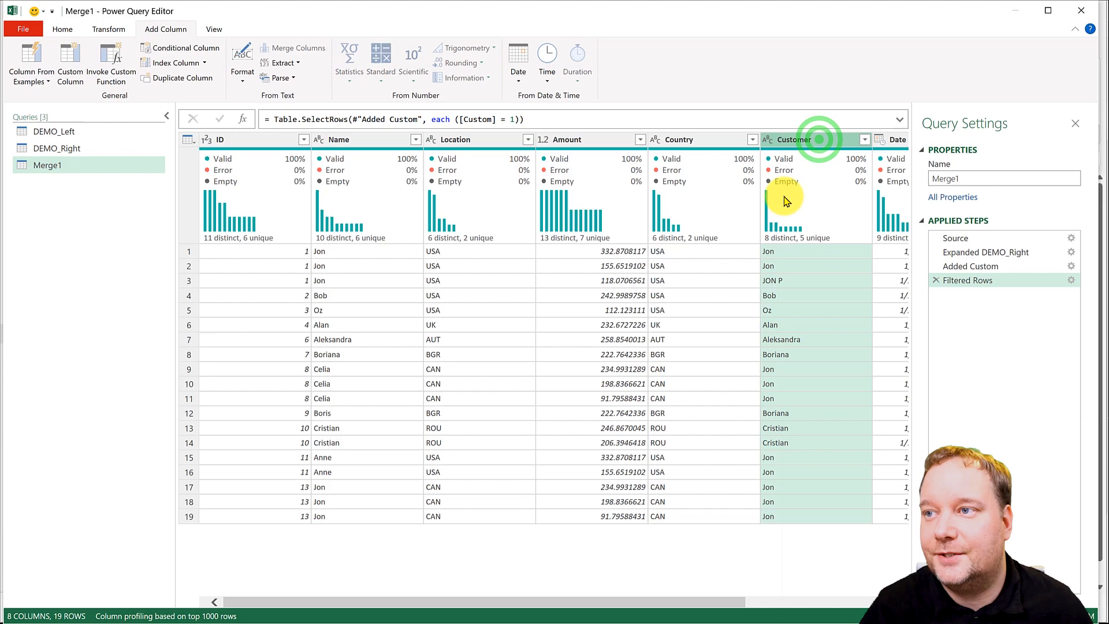
left_click(820, 139)
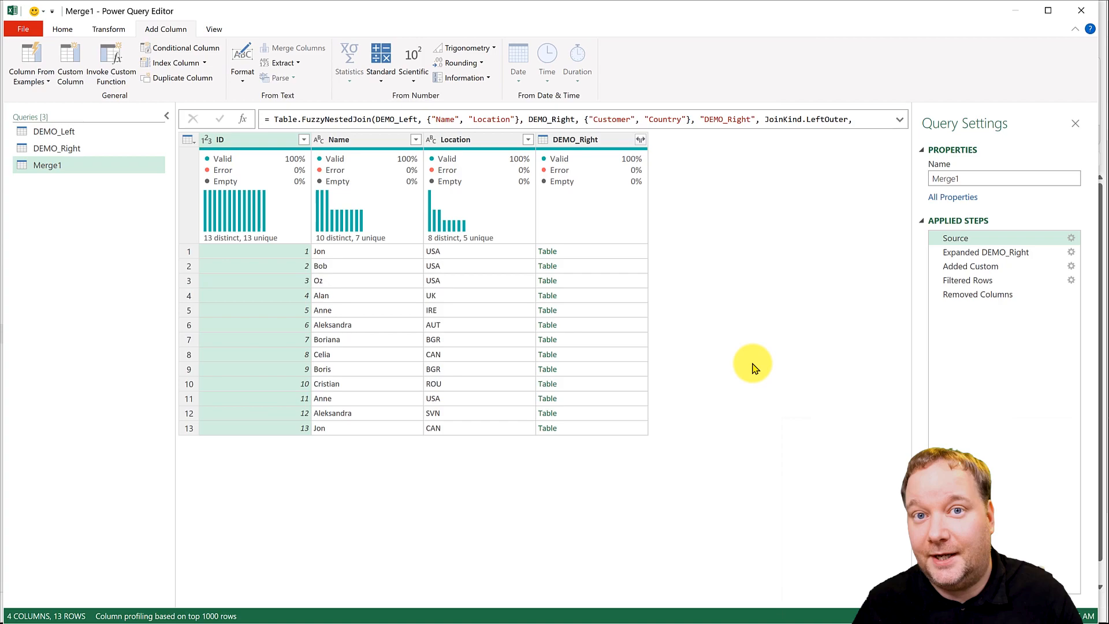
Confirm the DEMO_Right expansion and jump to the final Removed Columns step with 19 rows.
left_click(640, 138)
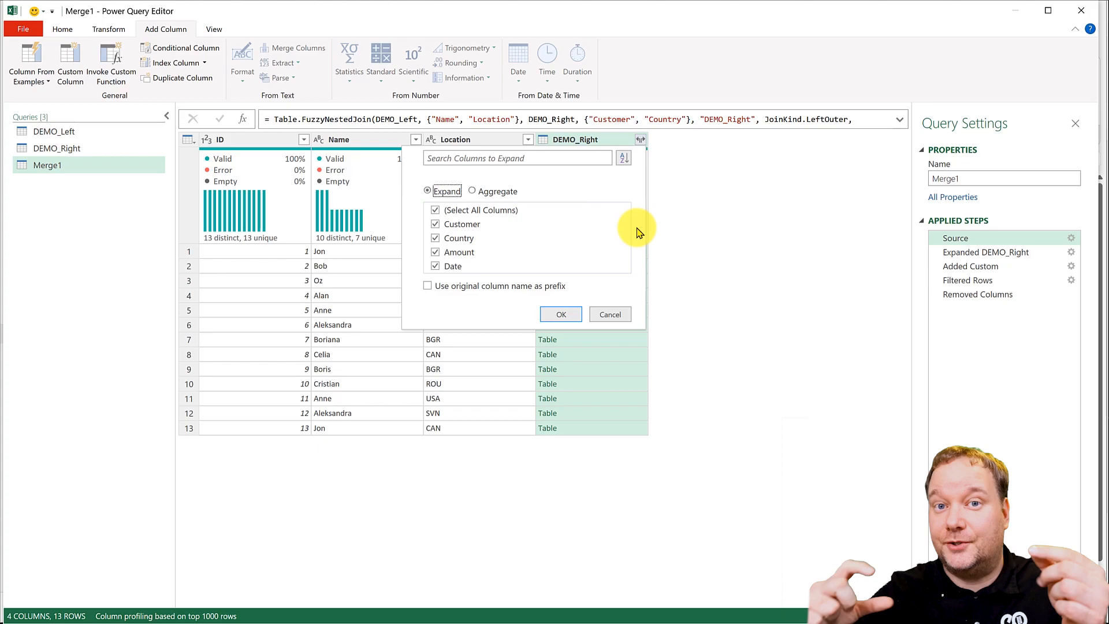
mouse_move(512, 192)
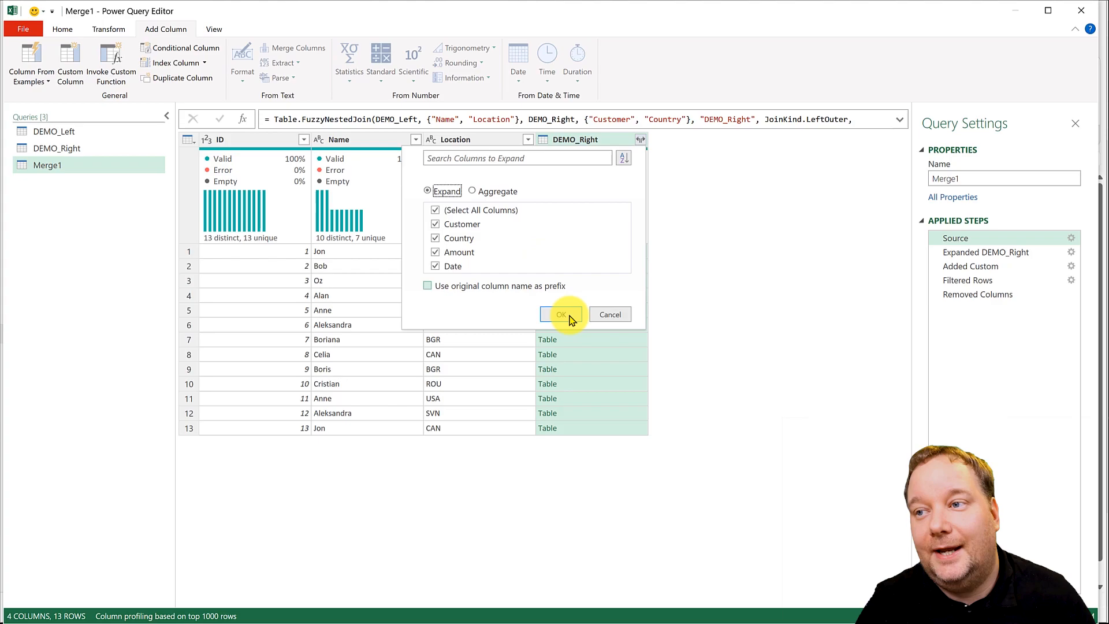
left_click(561, 314)
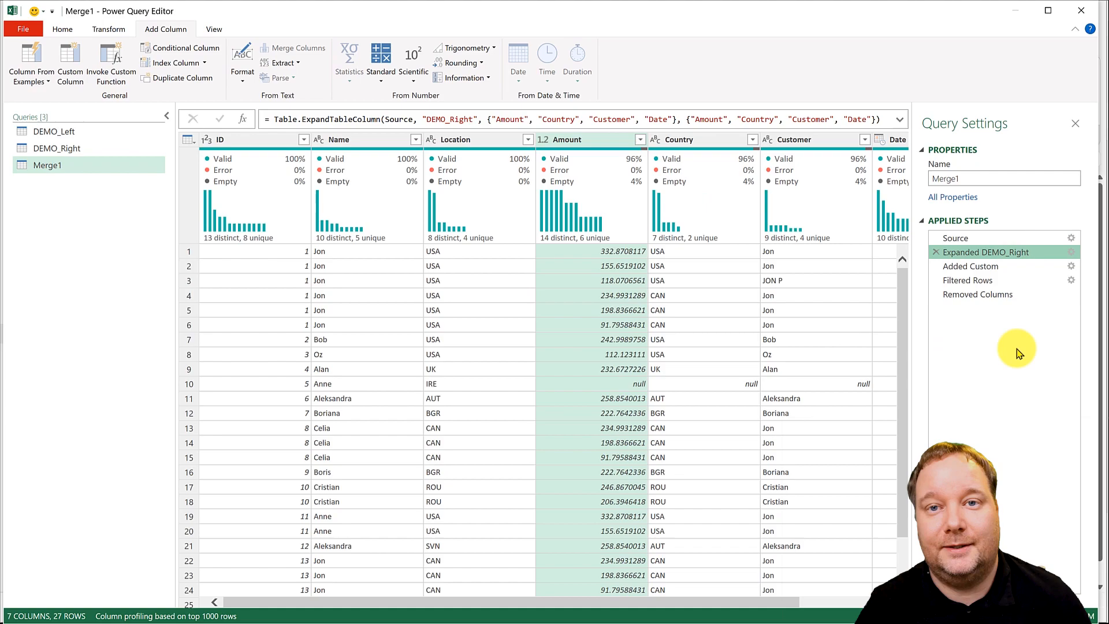
left_click(978, 294)
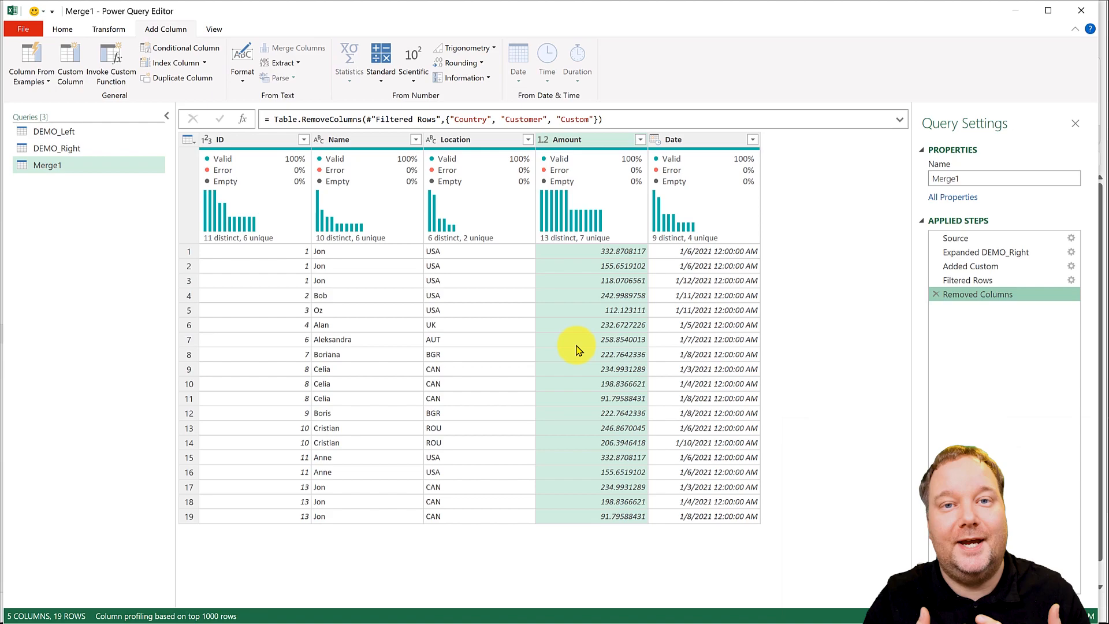
Use Close & Load To… to open the Import Data dialog for Merge1.
left_click(65, 29)
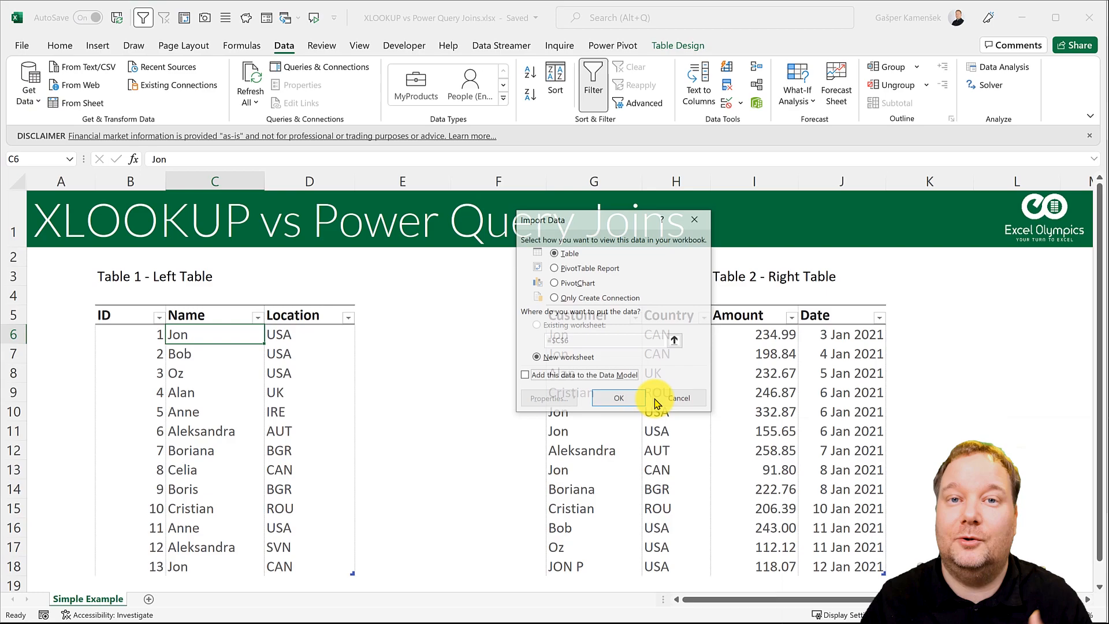
Load Merge1 as a table on a new worksheet (19 rows) and return to Simple Example.
left_click(618, 398)
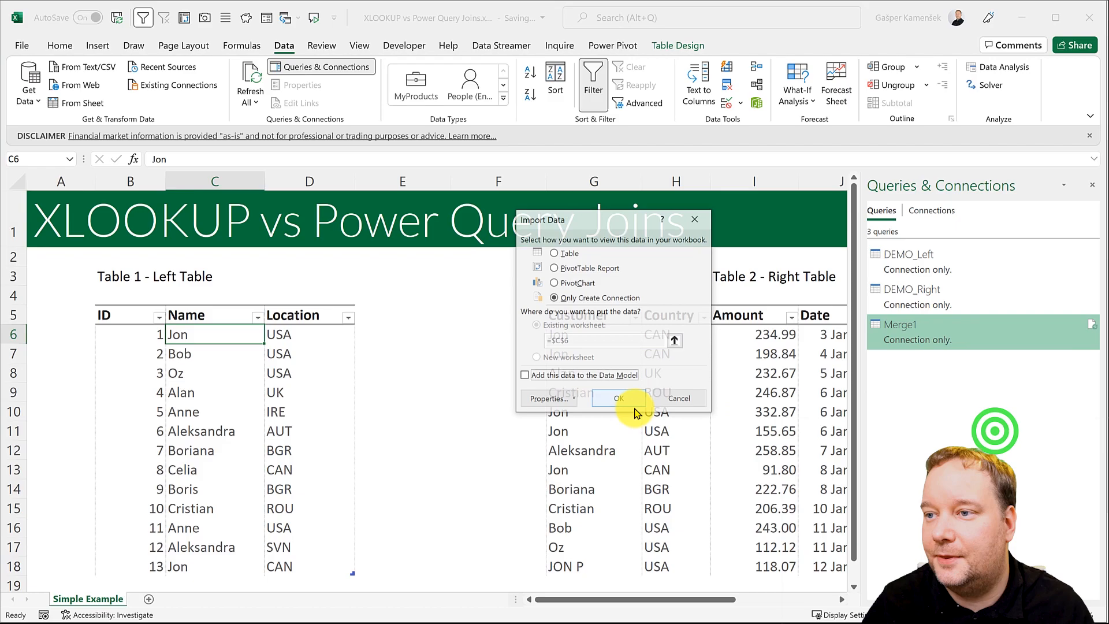
left_click(619, 398)
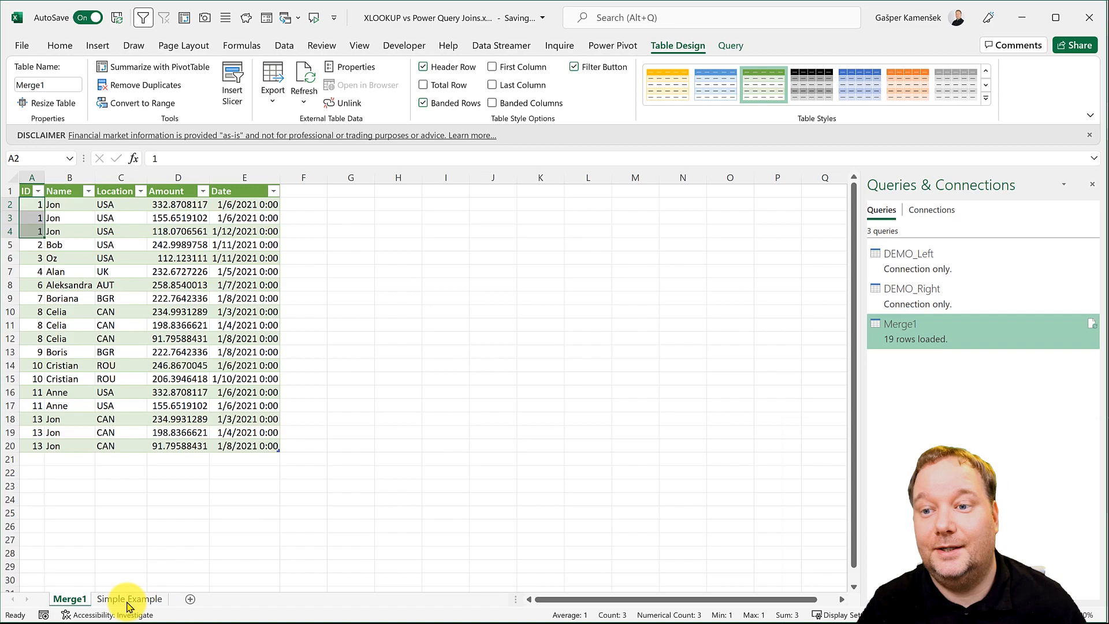
left_click(132, 598)
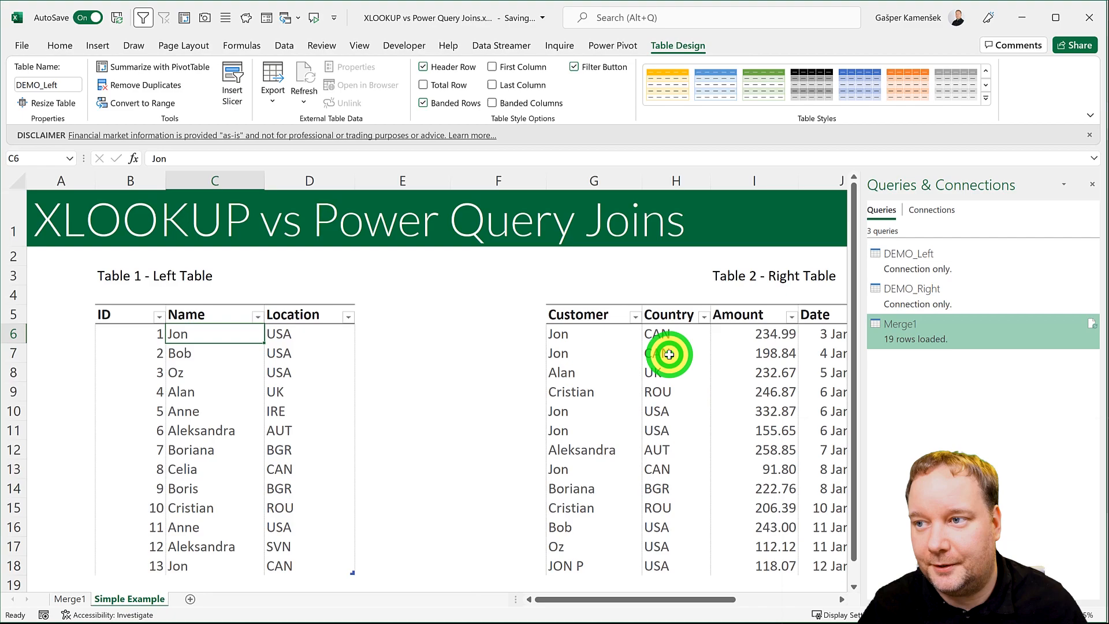
Rename the second Jon in Table 2 to Jon P. (USA) and check the 18-row Merge1 results.
left_click(569, 353)
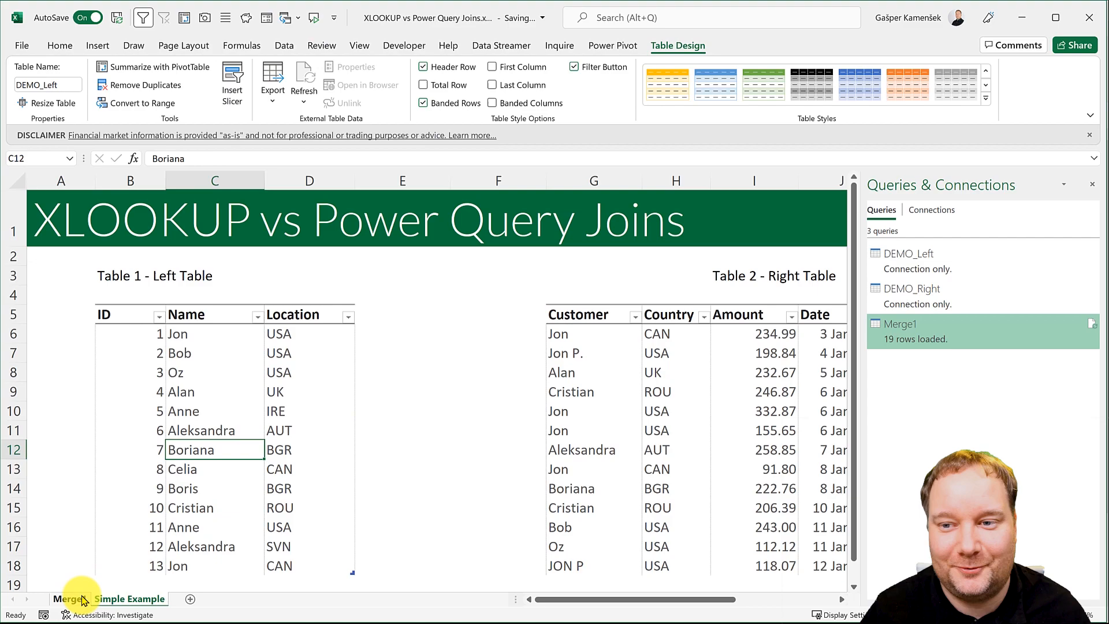
left_click(65, 598)
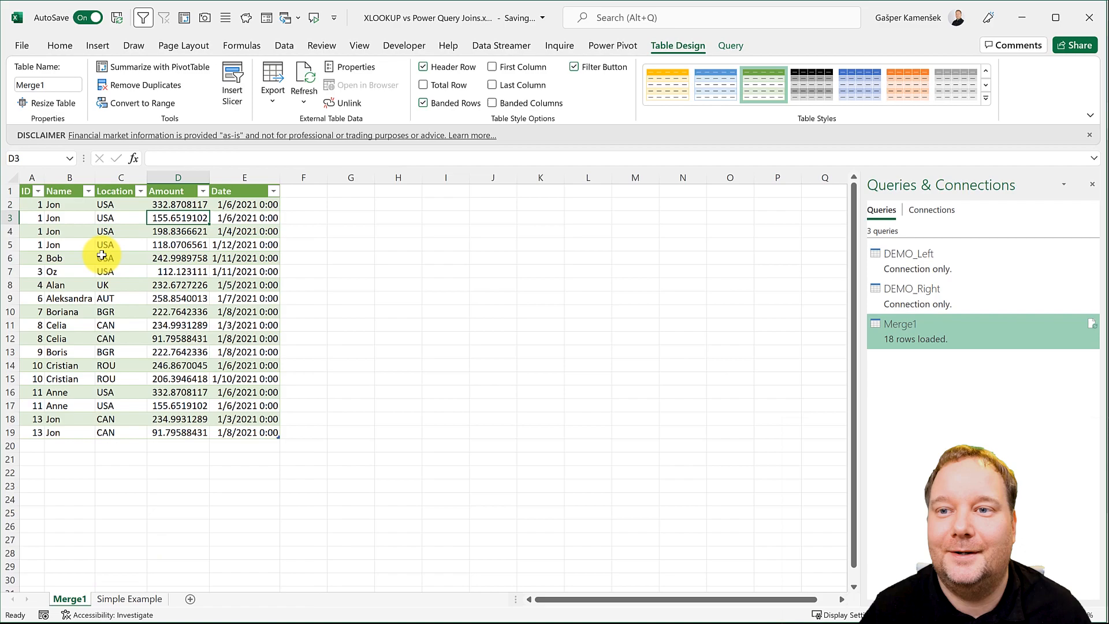
left_click_drag(31, 204, 120, 244)
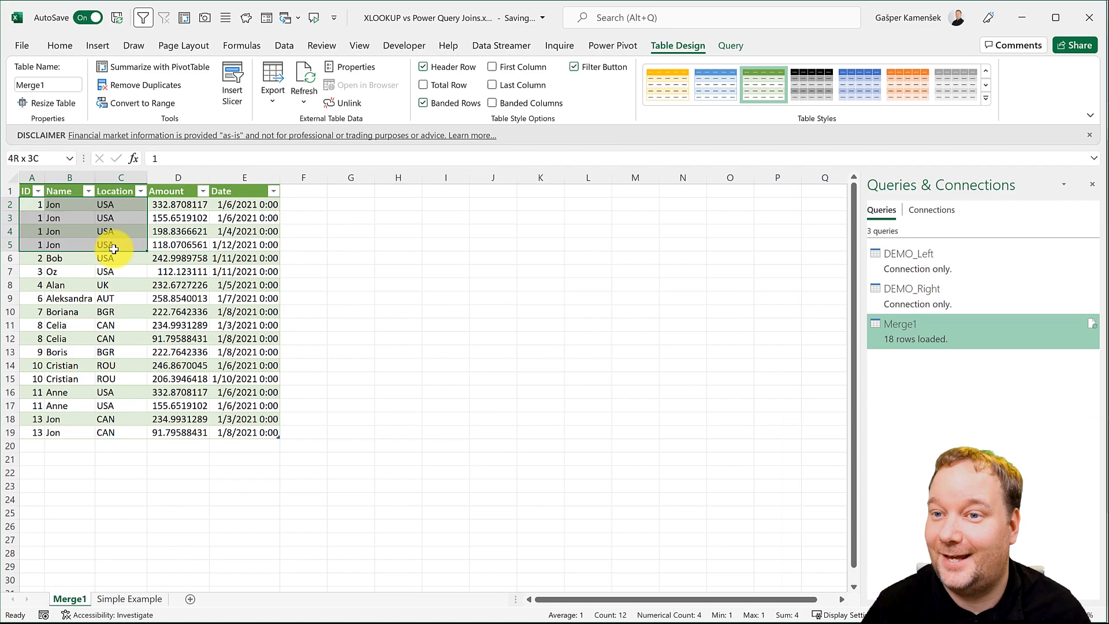